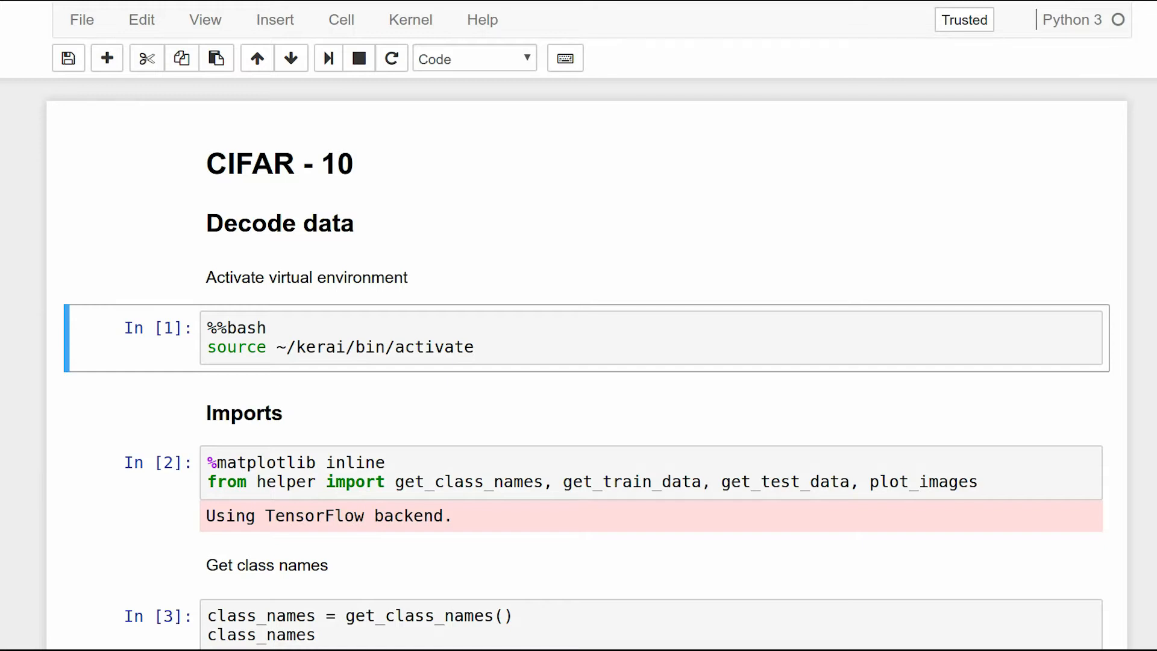
pyautogui.moveTo(8, 429)
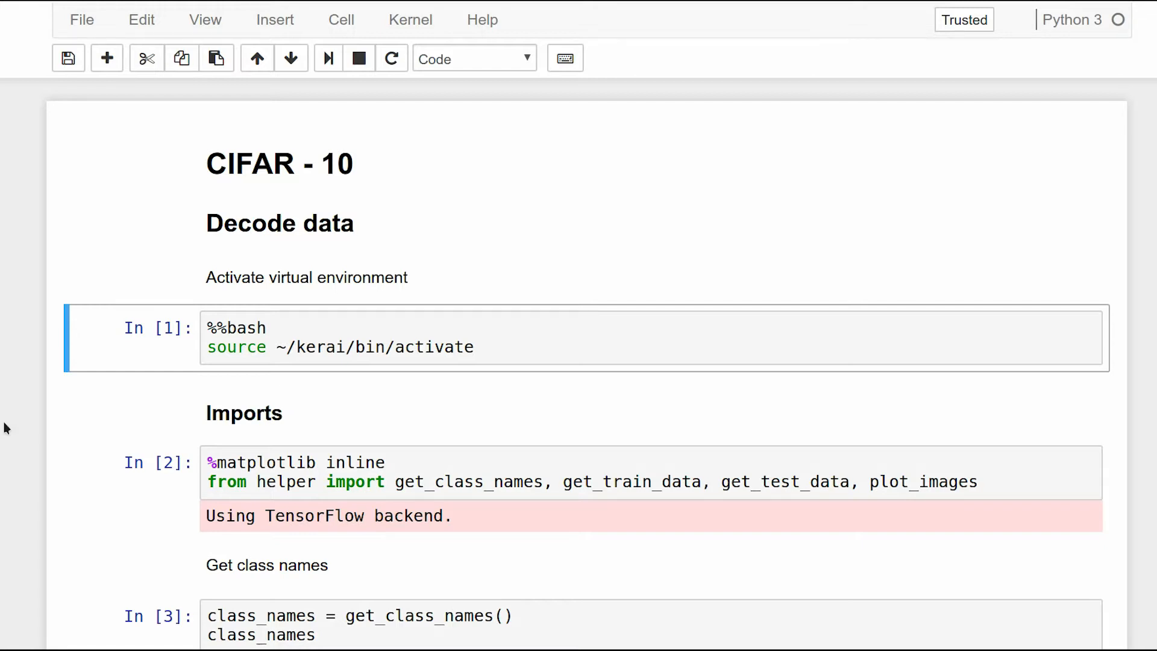
pyautogui.moveTo(19, 371)
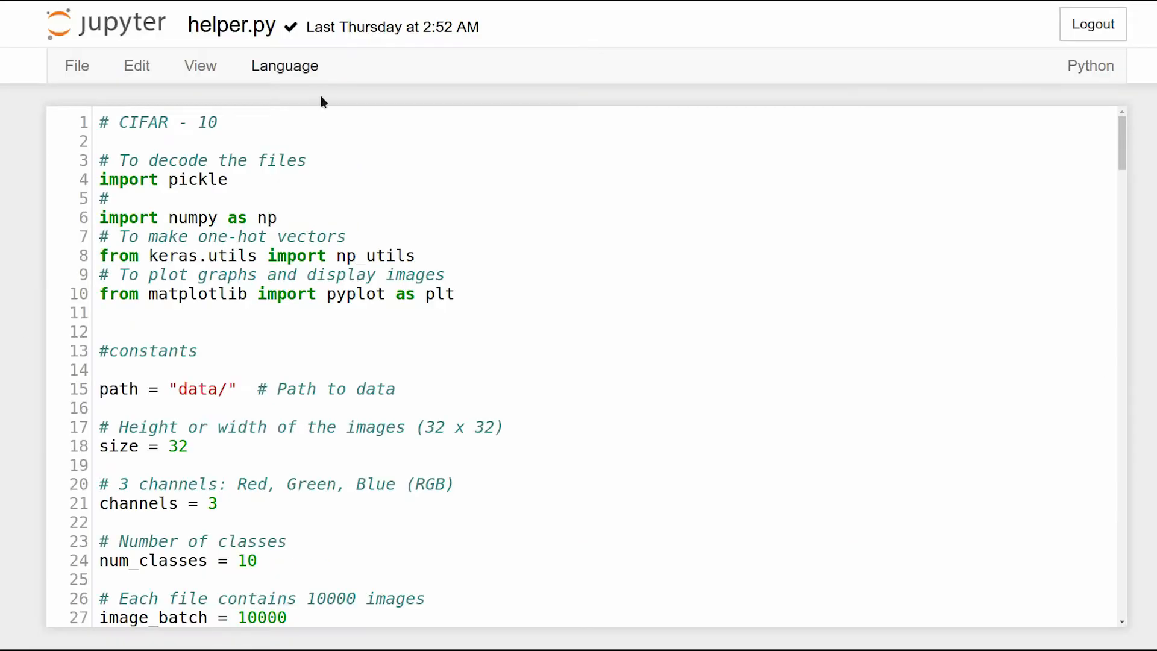
pyautogui.moveTo(352, 146)
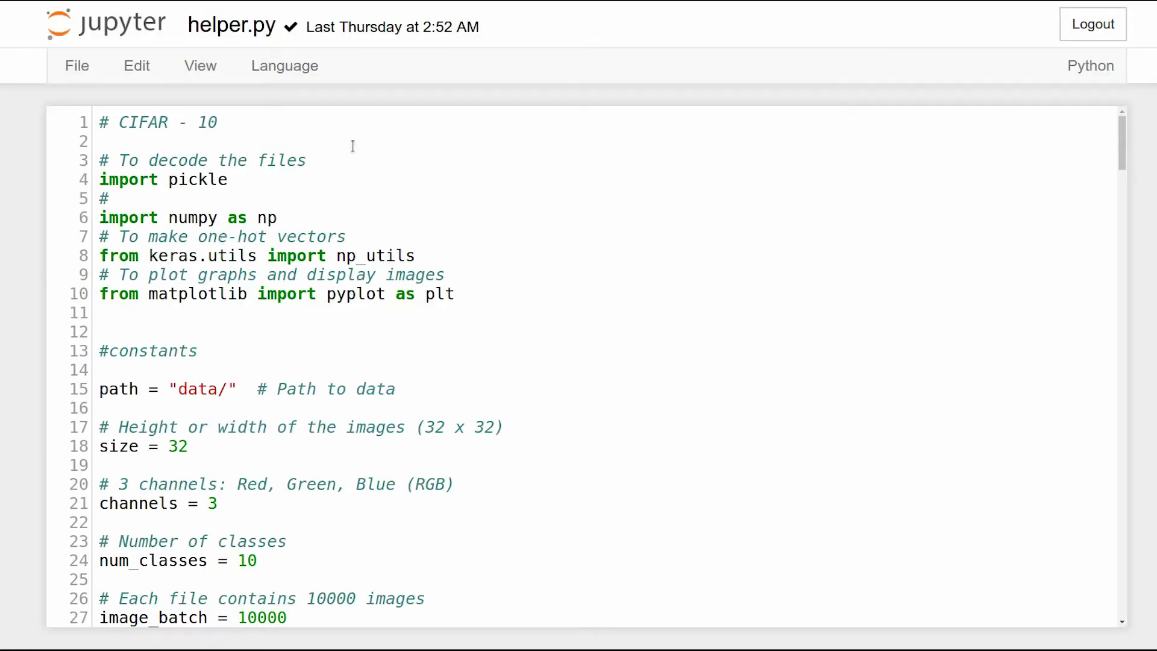
pyautogui.moveTo(189, 25)
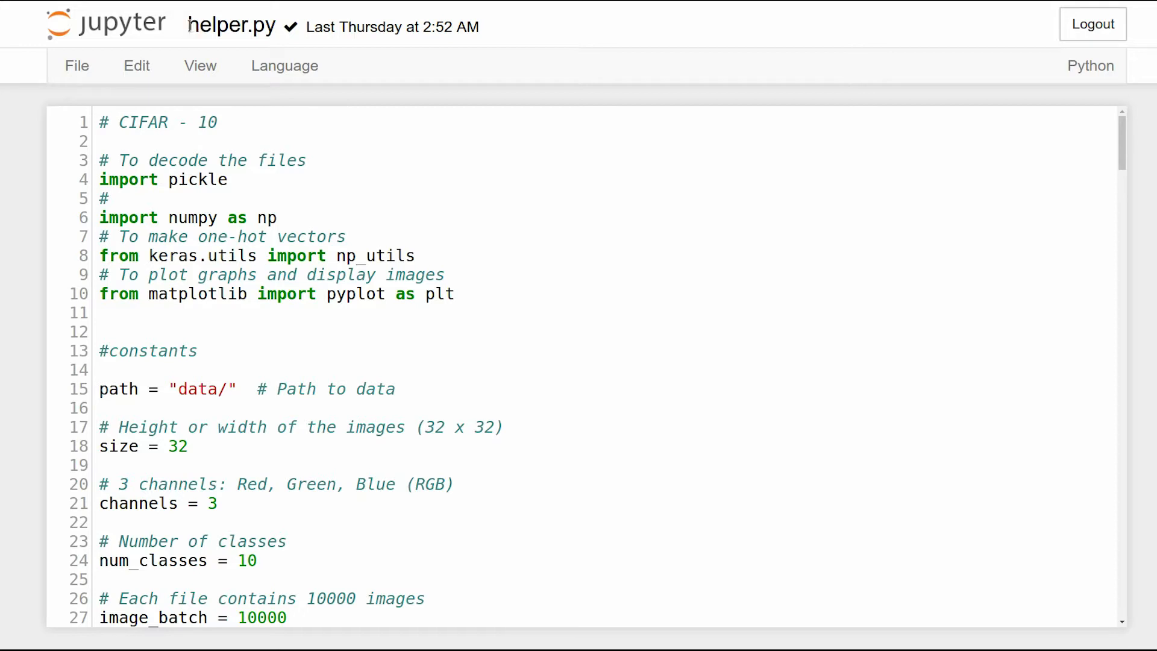
pyautogui.click(232, 25)
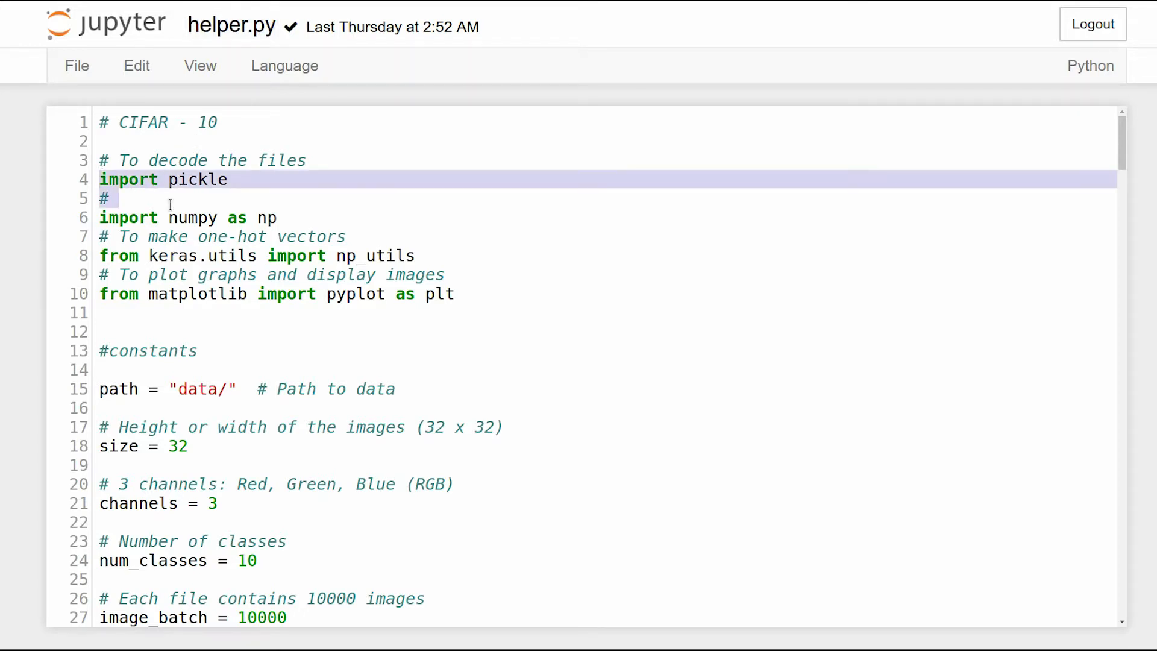
pyautogui.click(119, 198)
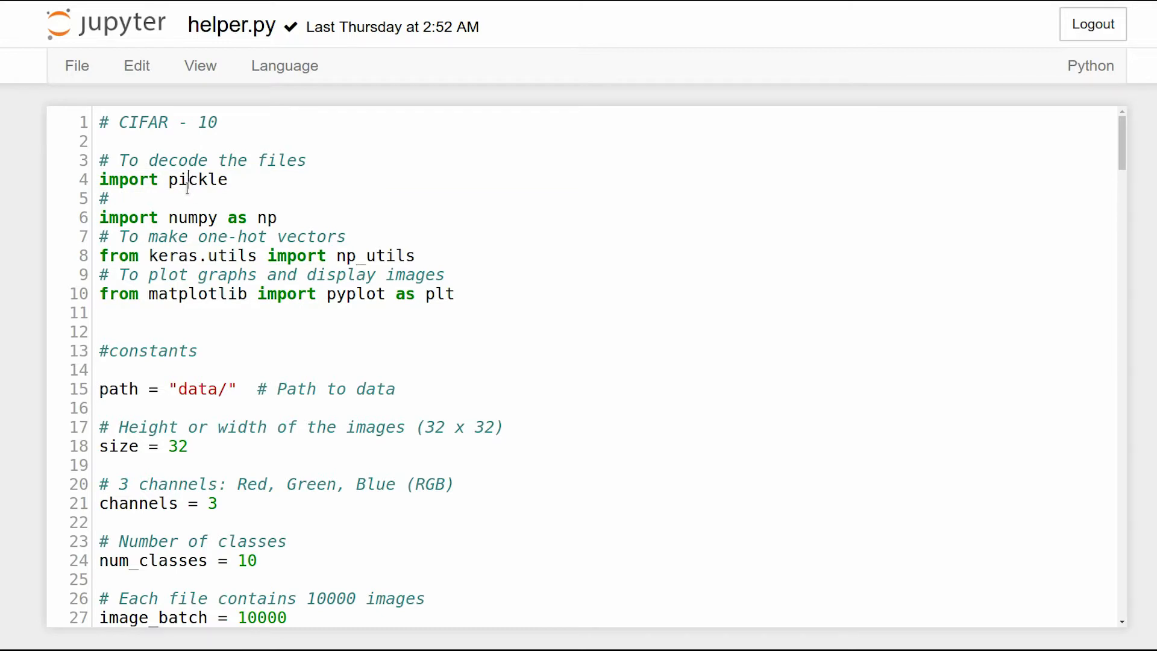
pyautogui.click(366, 255)
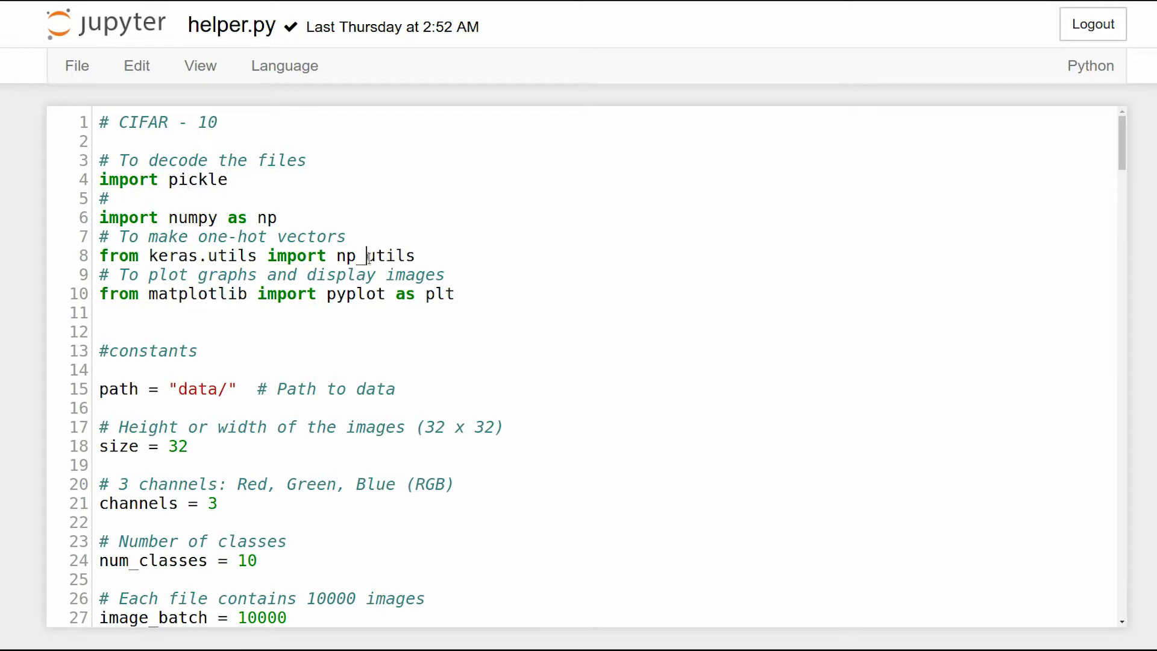
pyautogui.doubleClick(372, 256)
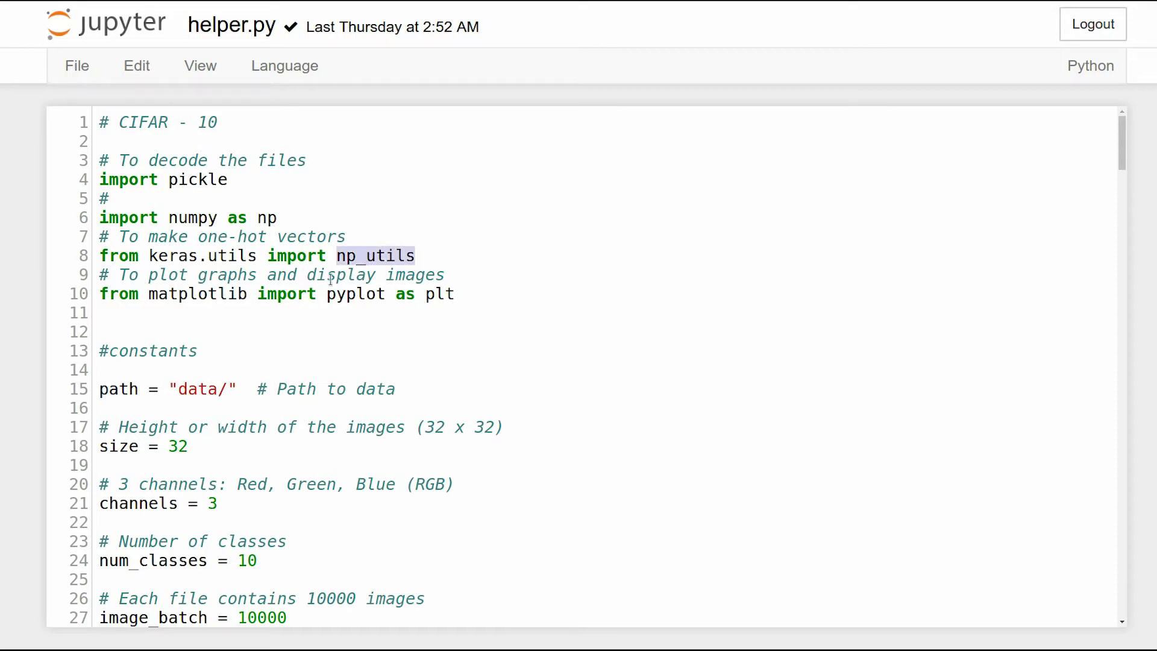
pyautogui.doubleClick(197, 293)
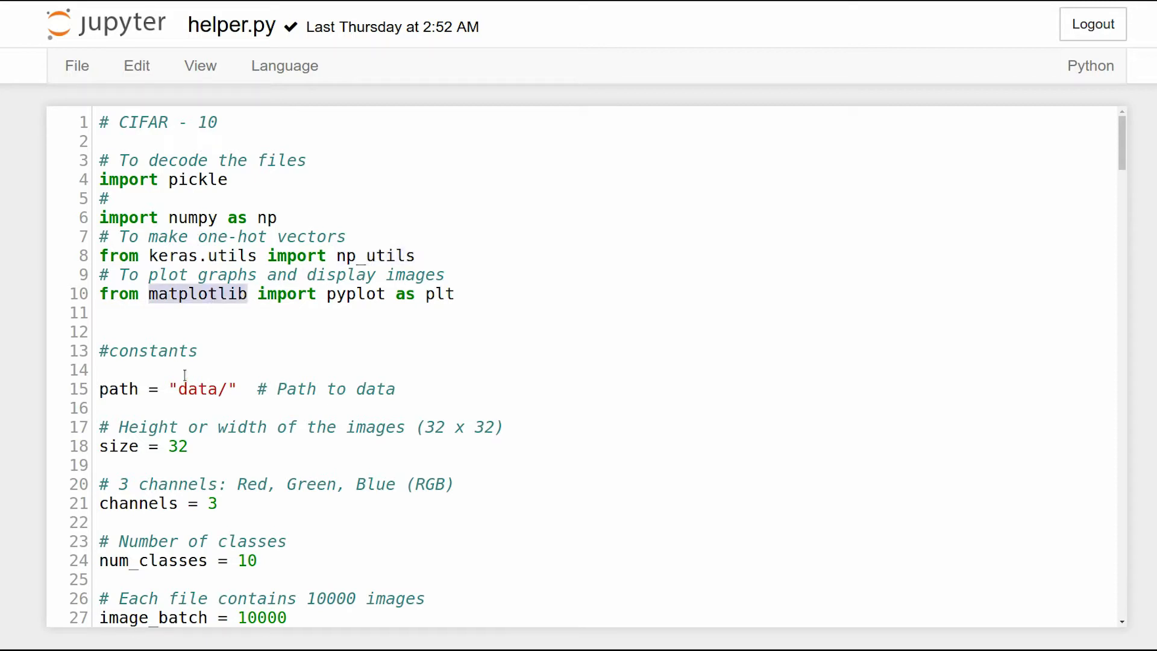
pyautogui.scroll(-3)
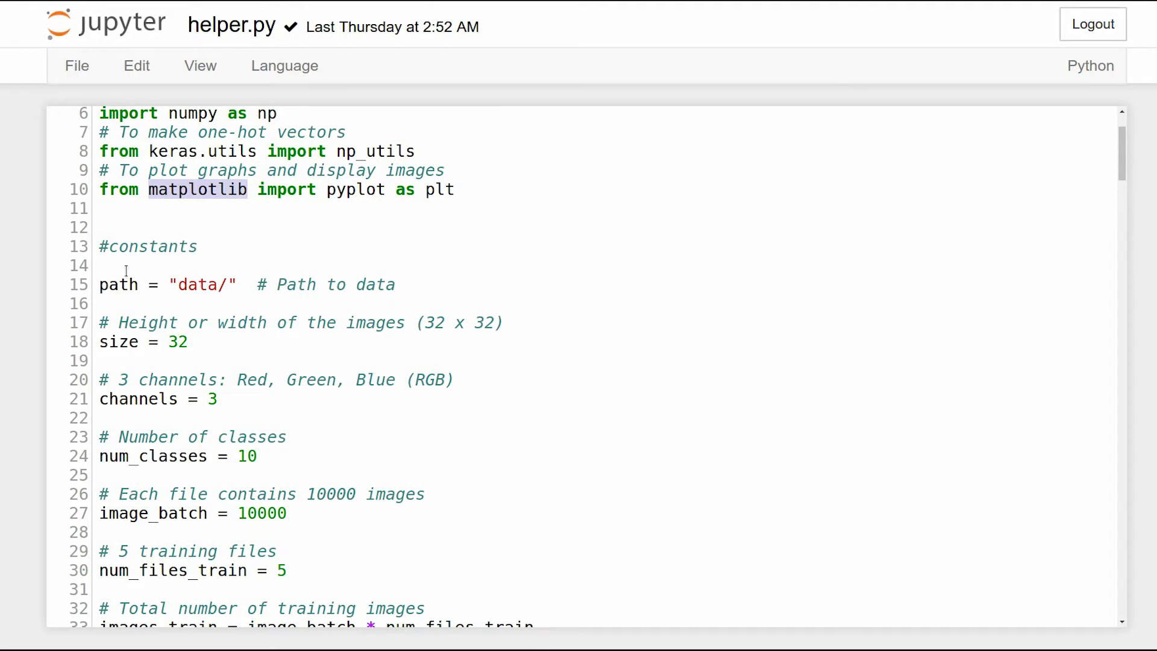
pyautogui.scroll(-3)
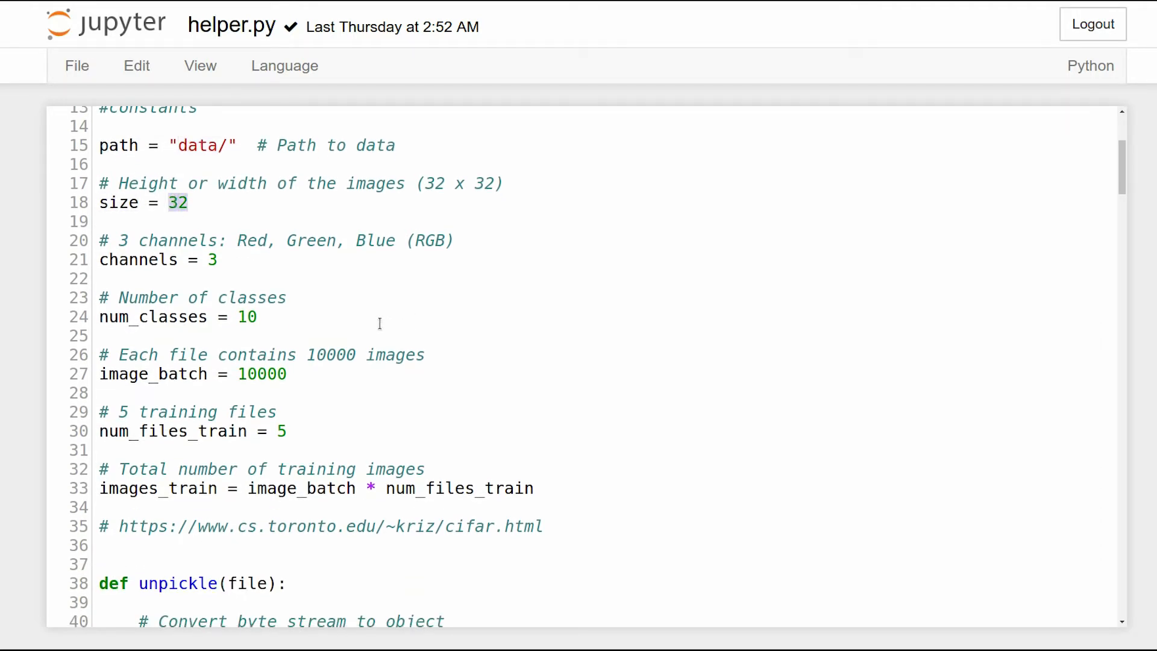
pyautogui.click(217, 260)
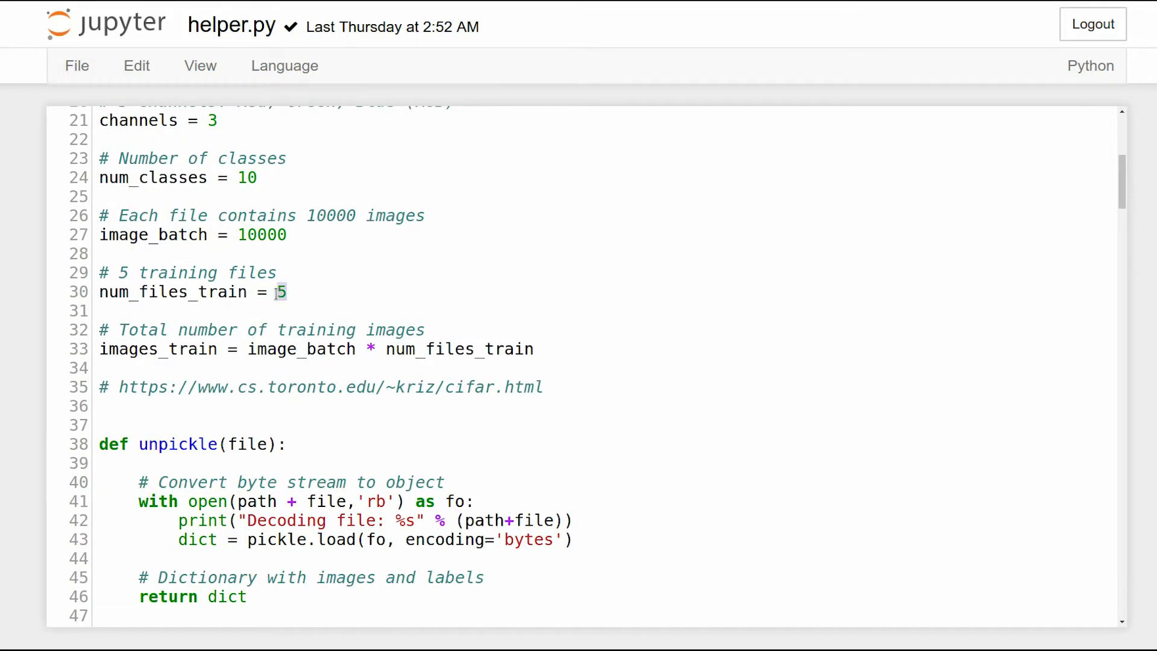
pyautogui.scroll(-3)
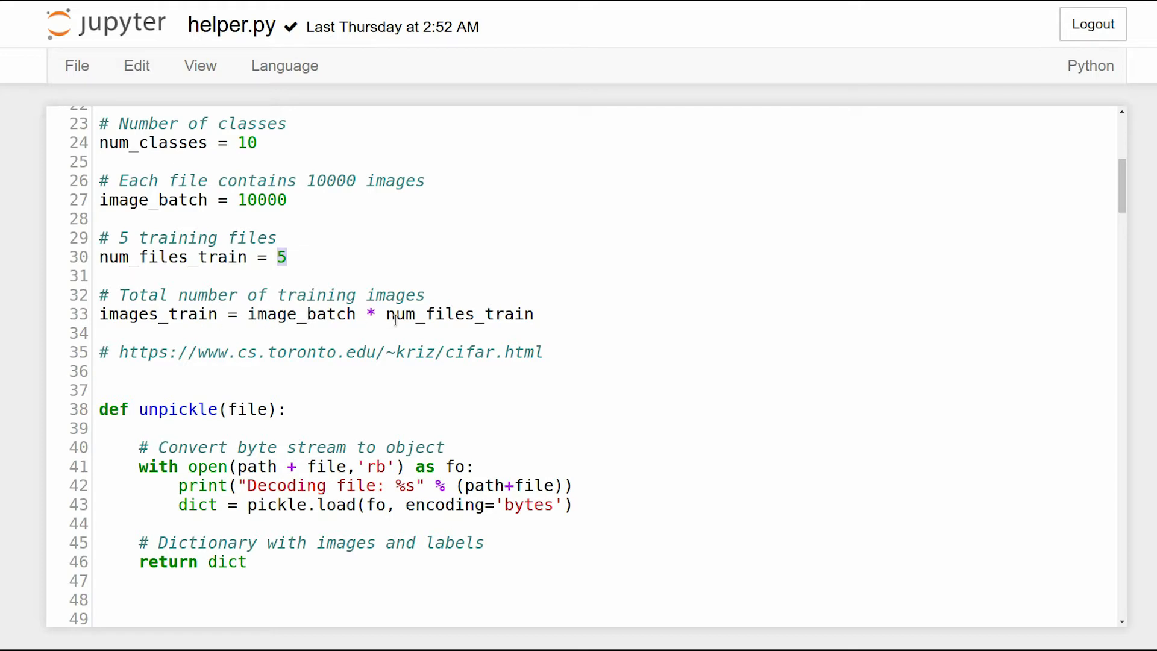
pyautogui.moveTo(410, 318)
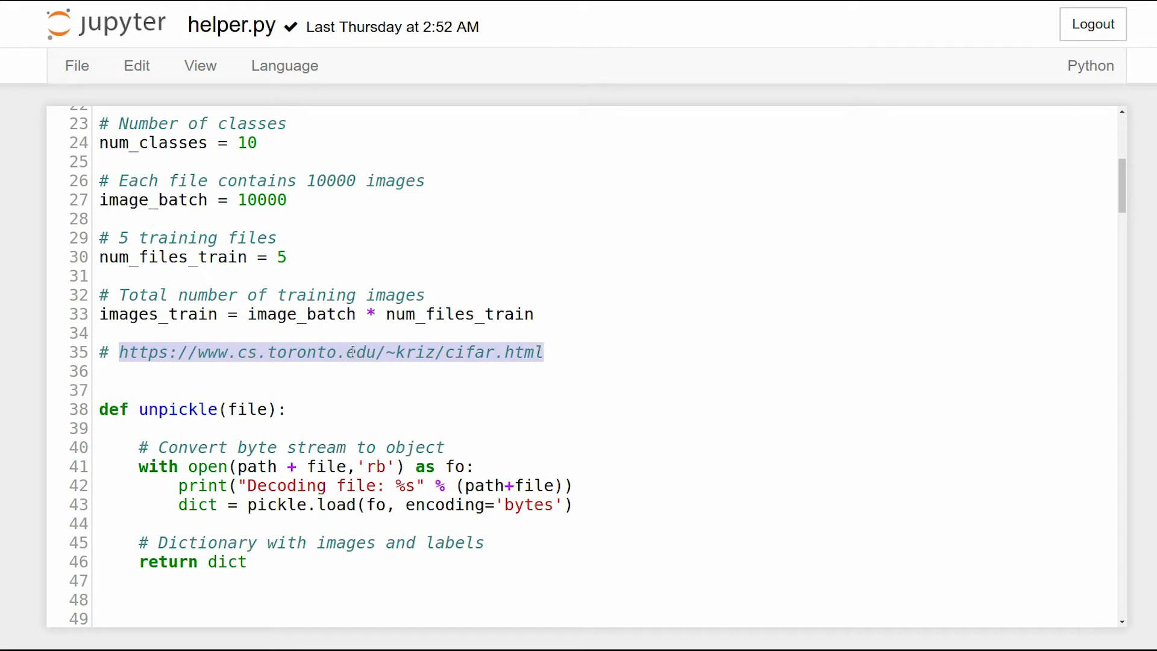
pyautogui.moveTo(199, 248)
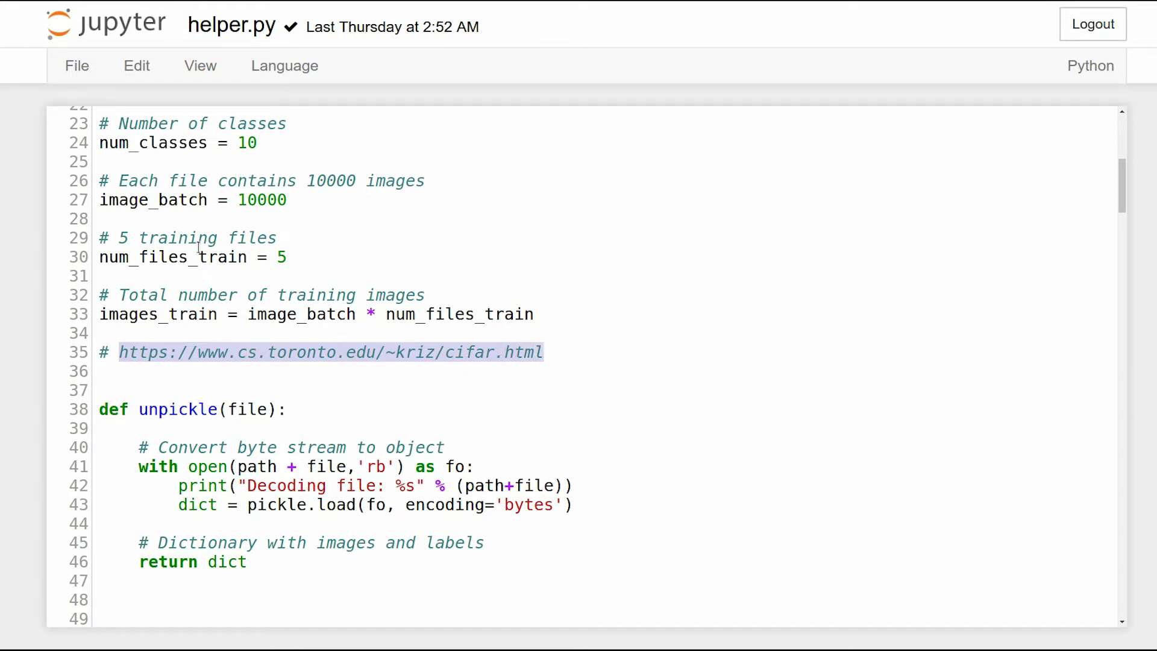
pyautogui.scroll(-3)
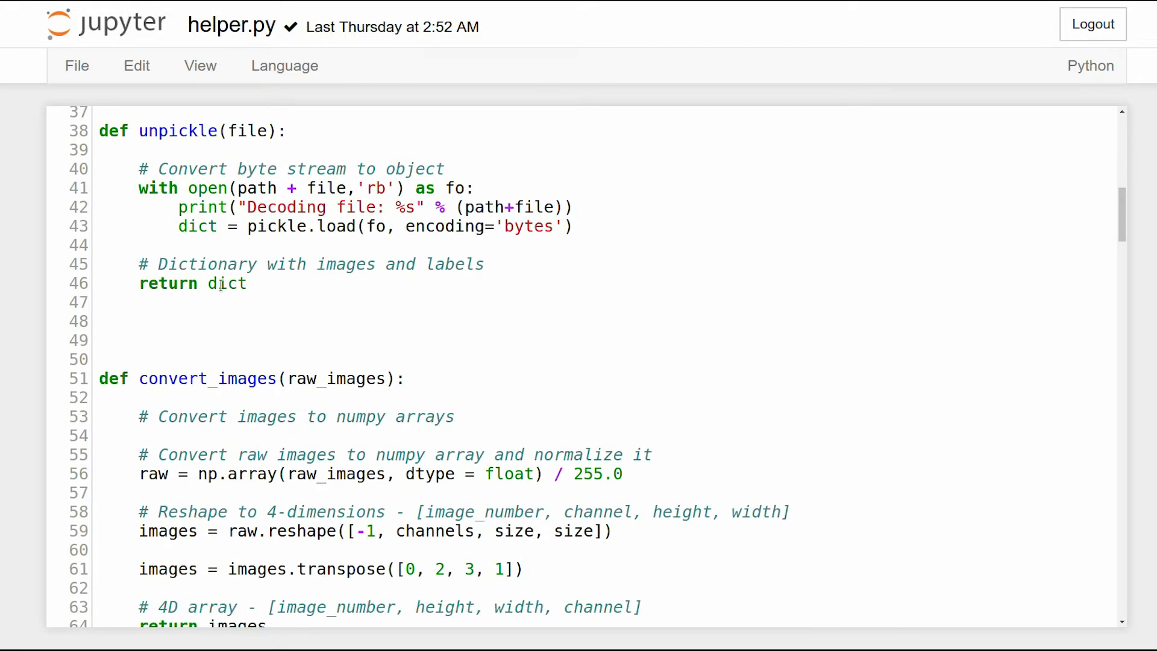
pyautogui.doubleClick(226, 283)
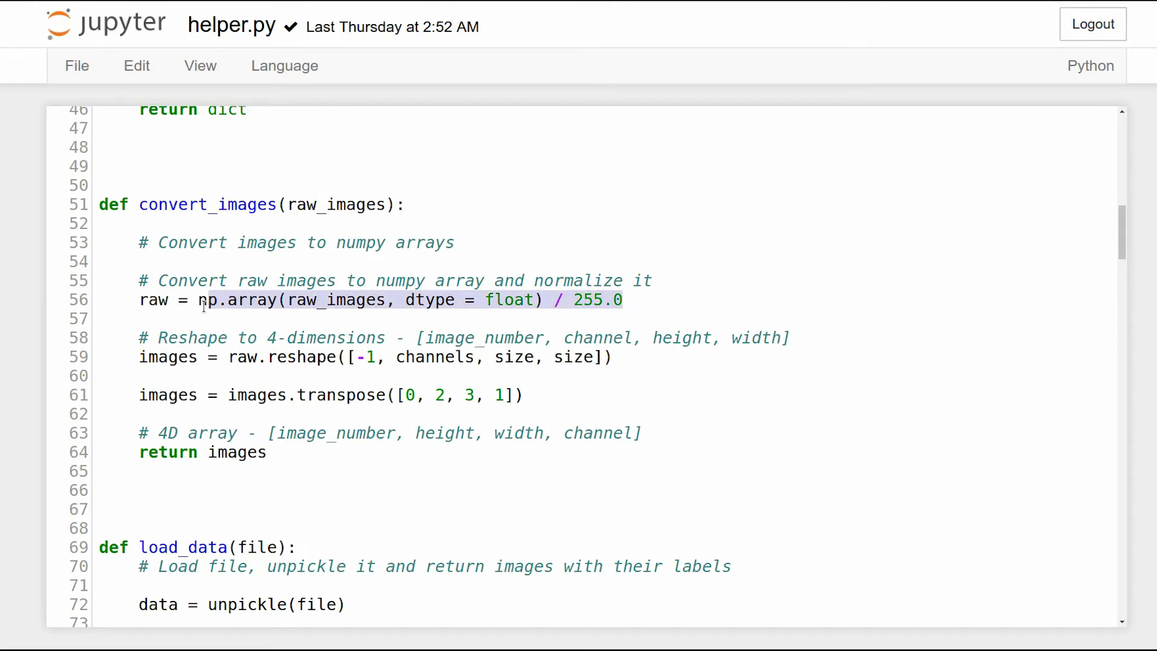
pyautogui.scroll(-3)
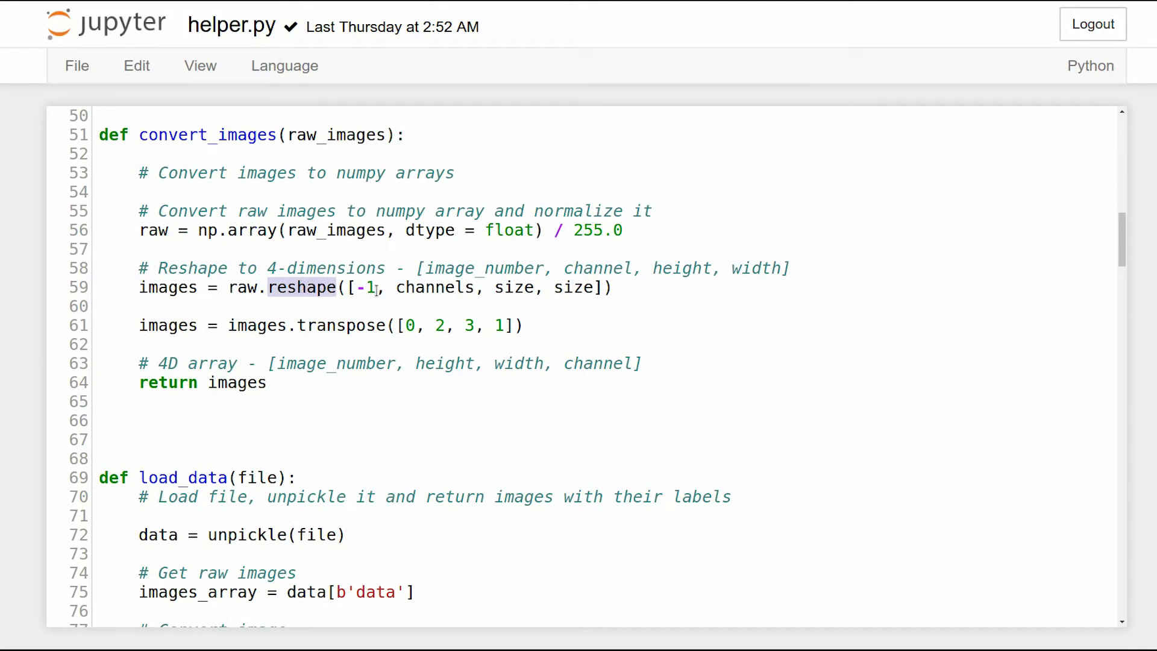
pyautogui.doubleClick(434, 287)
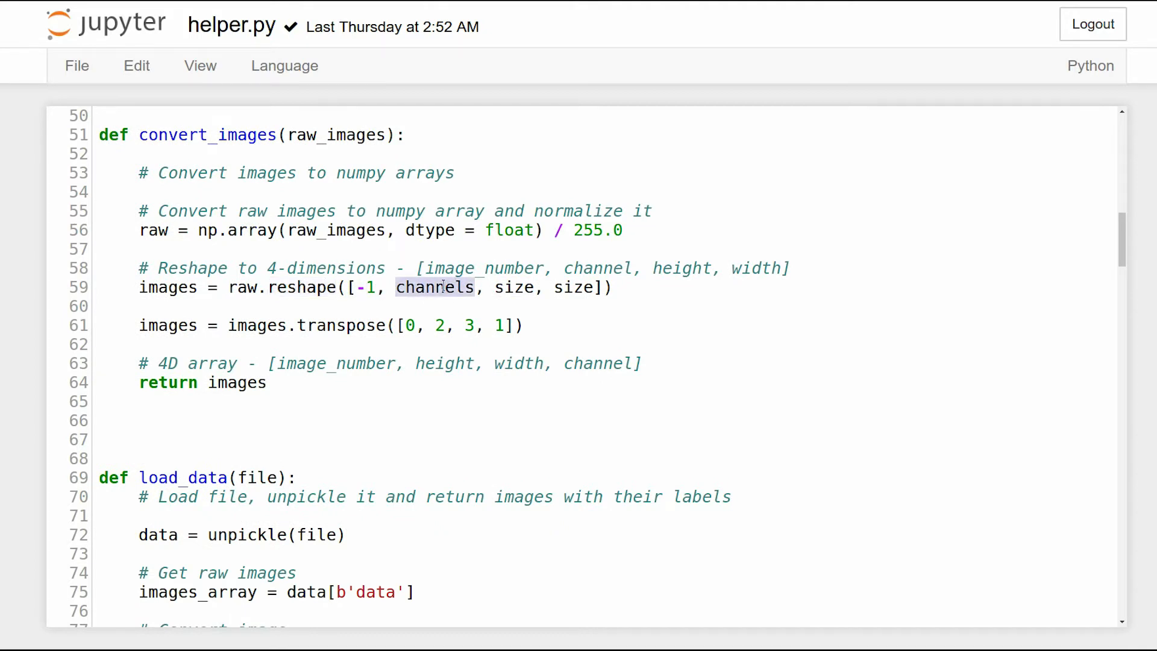
pyautogui.click(516, 287)
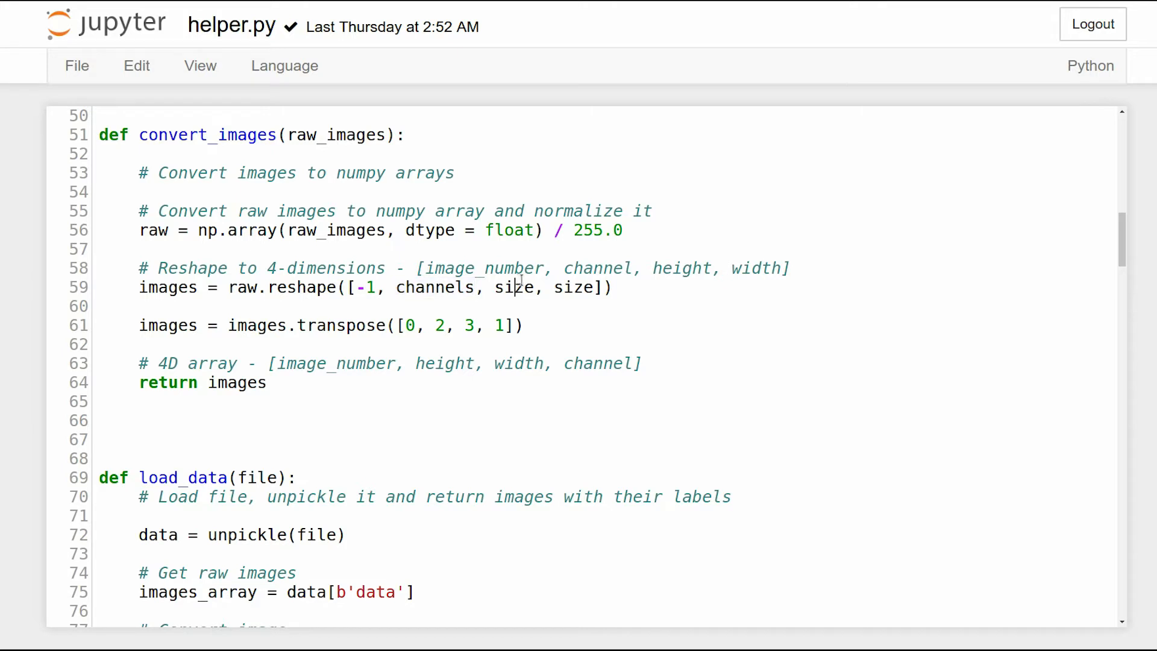
pyautogui.doubleClick(574, 286)
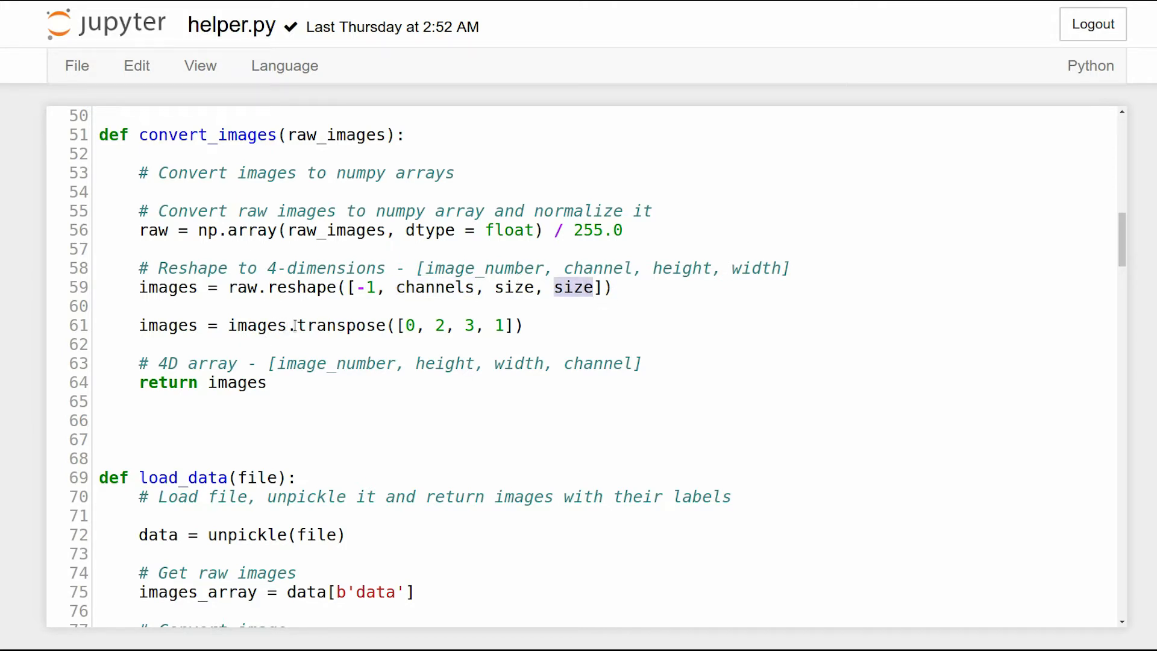
pyautogui.doubleClick(338, 325)
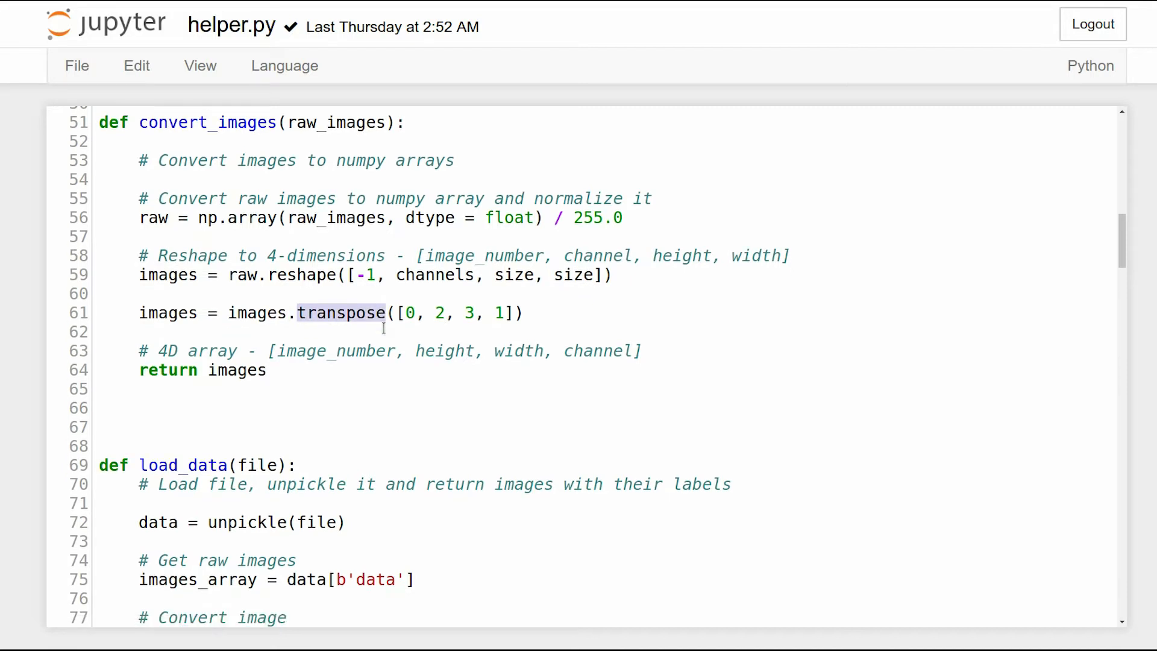
pyautogui.scroll(-3)
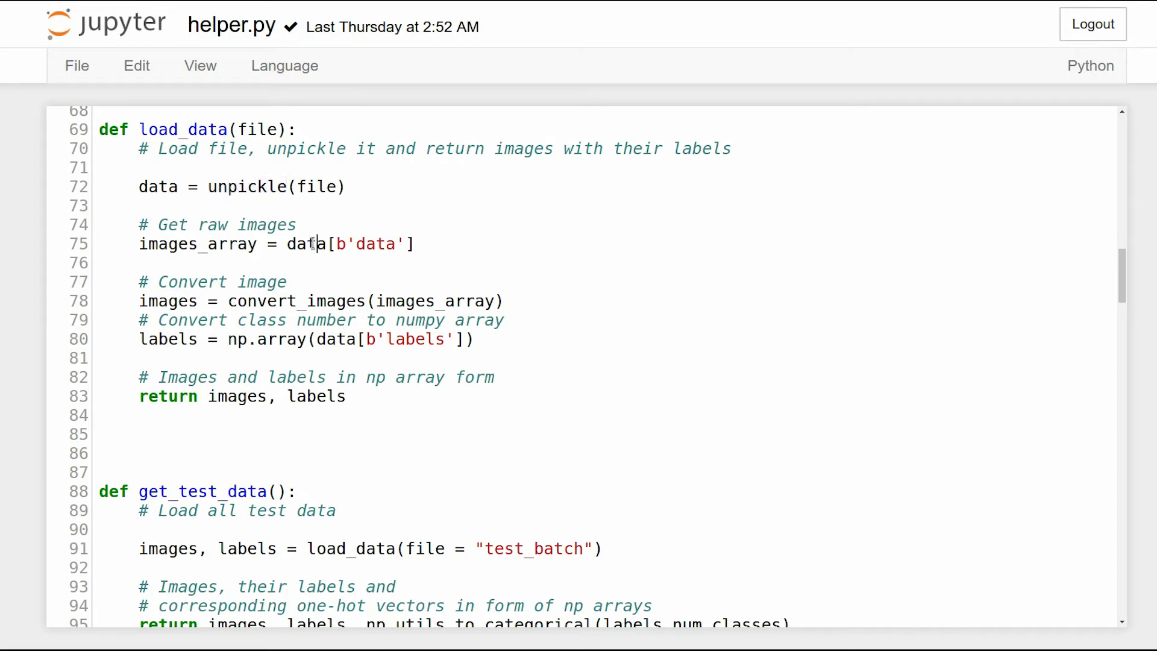
pyautogui.moveTo(287, 244); pyautogui.dragTo(413, 244)
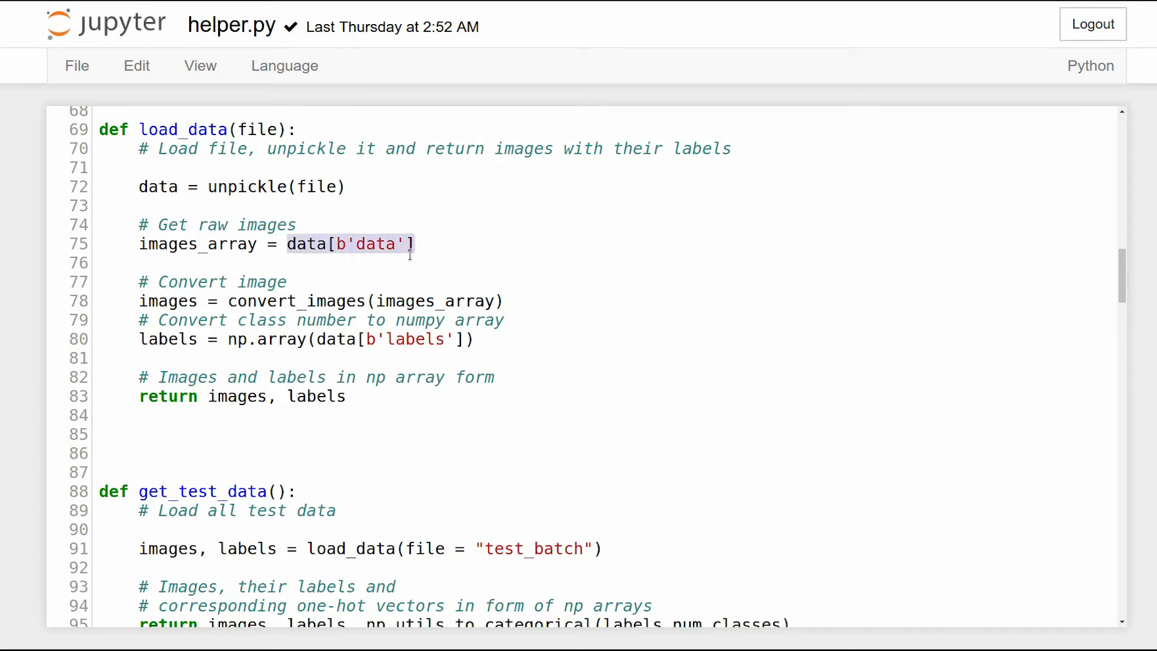
pyautogui.moveTo(244, 301)
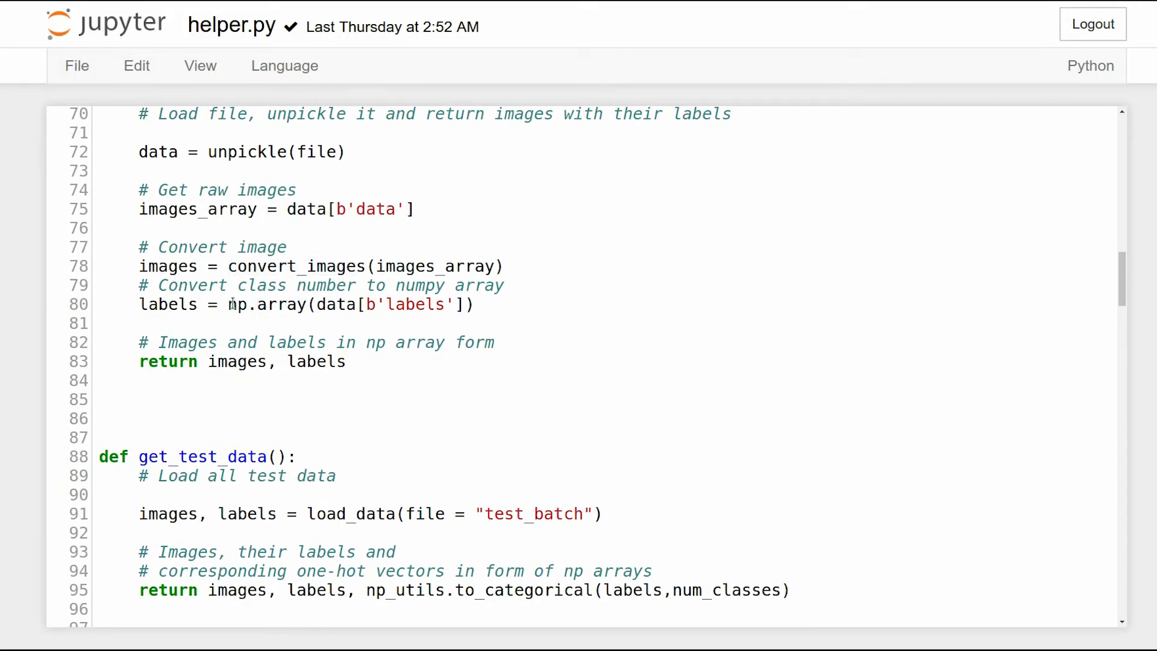
pyautogui.scroll(-3)
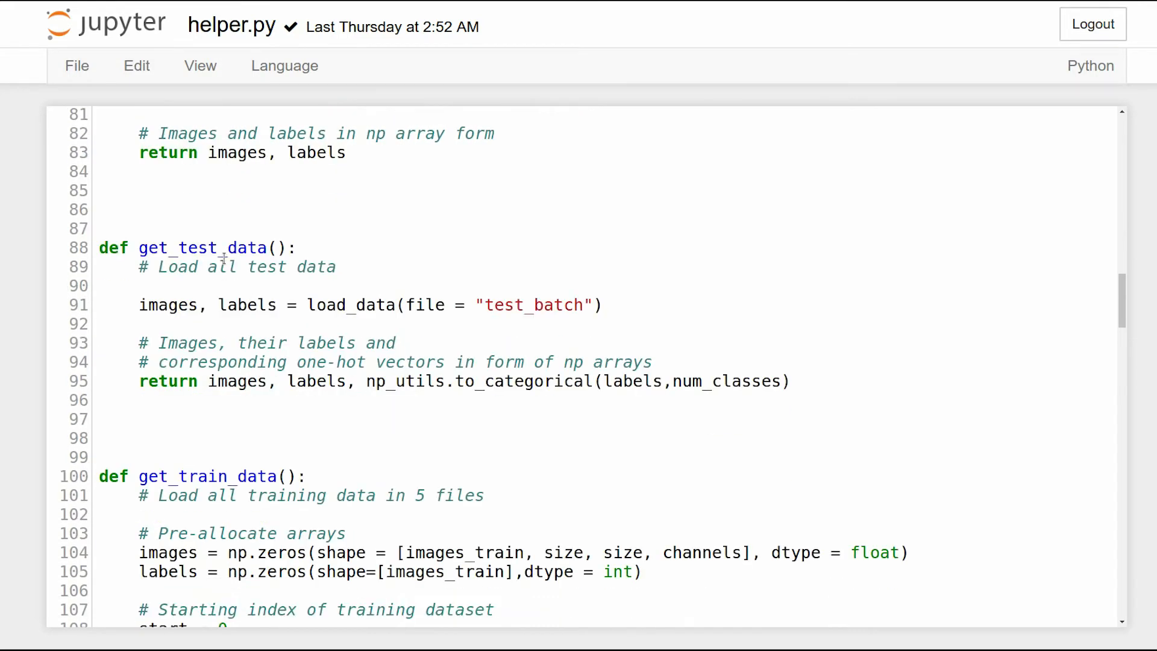
pyautogui.doubleClick(223, 266)
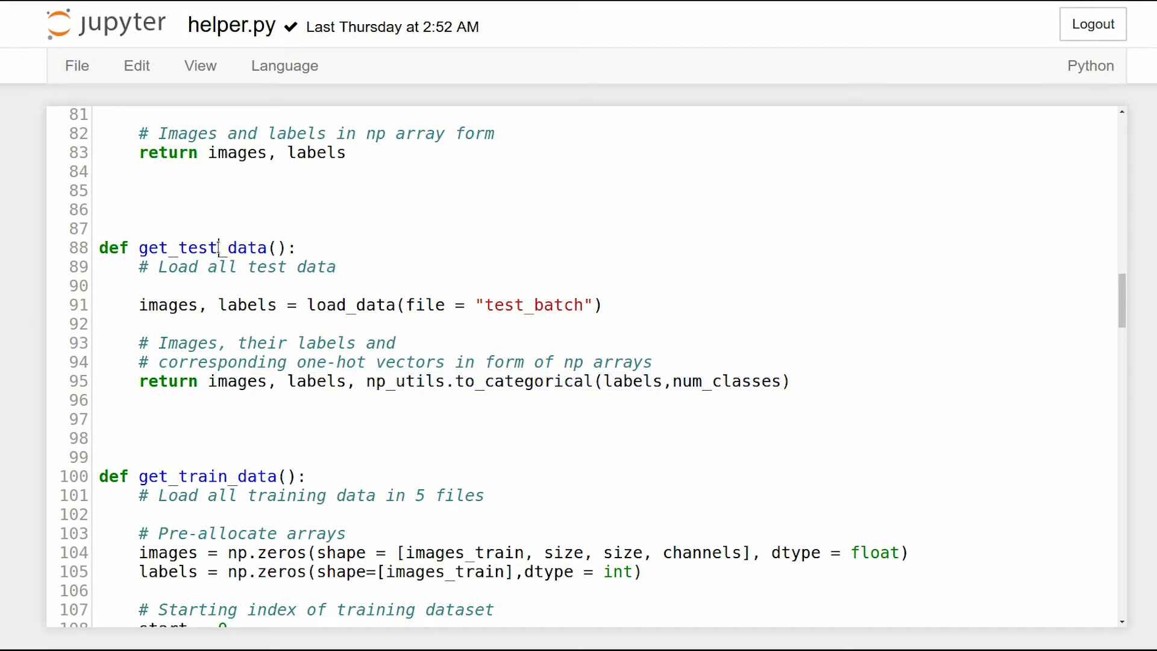
pyautogui.doubleClick(204, 248)
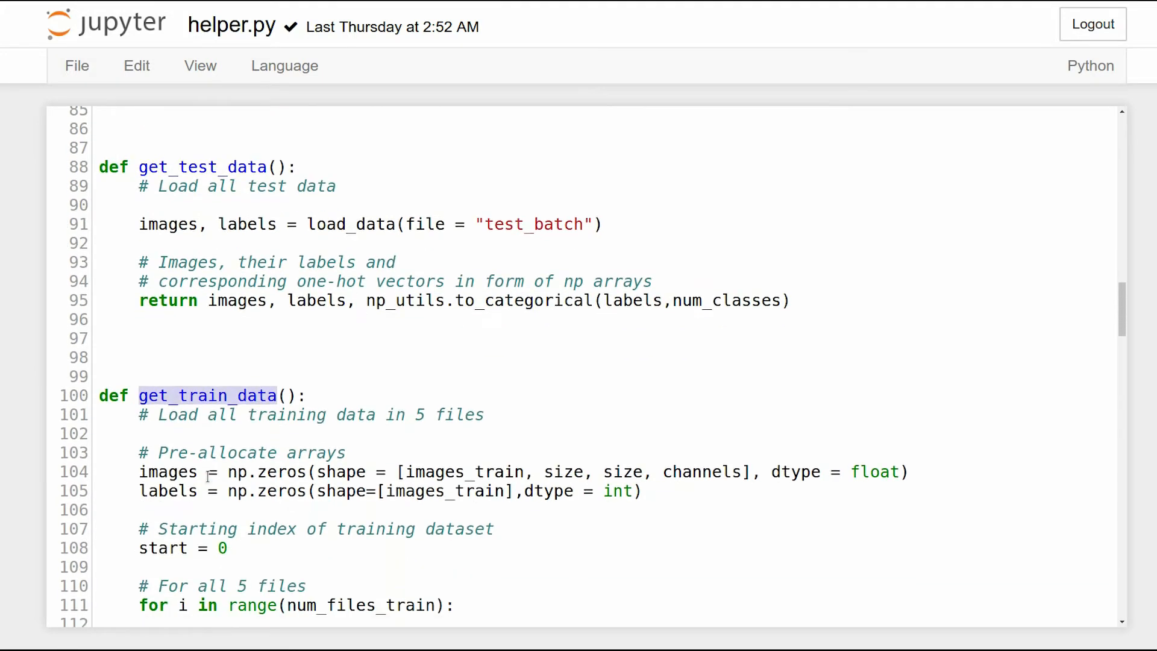
pyautogui.scroll(-3)
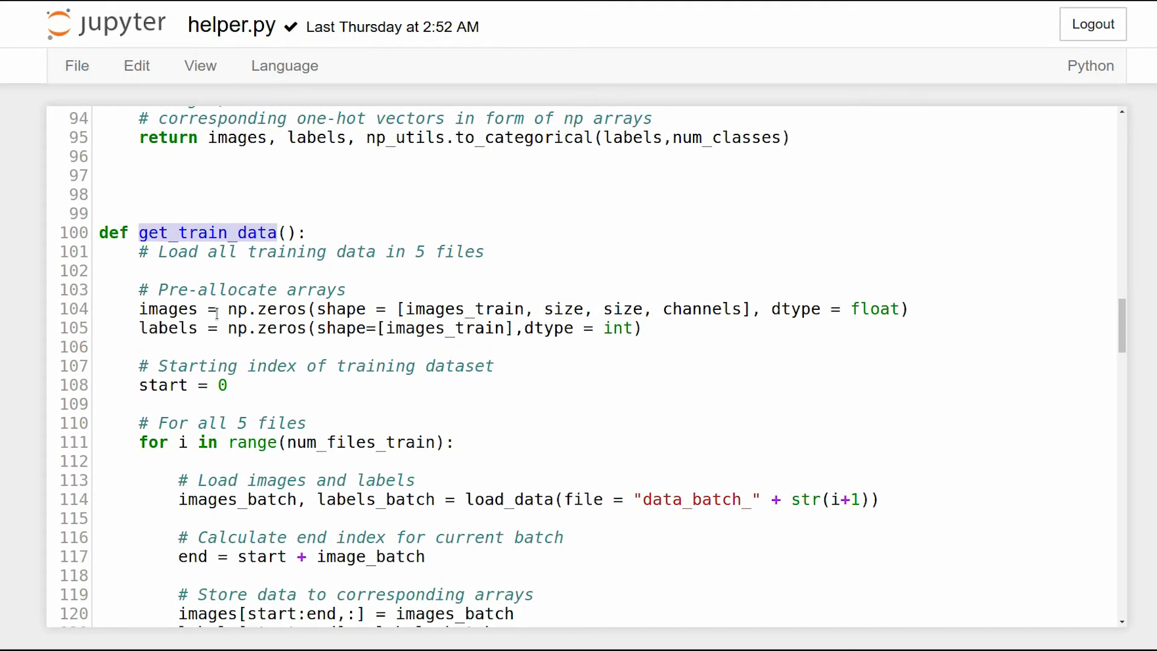
pyautogui.scroll(-3)
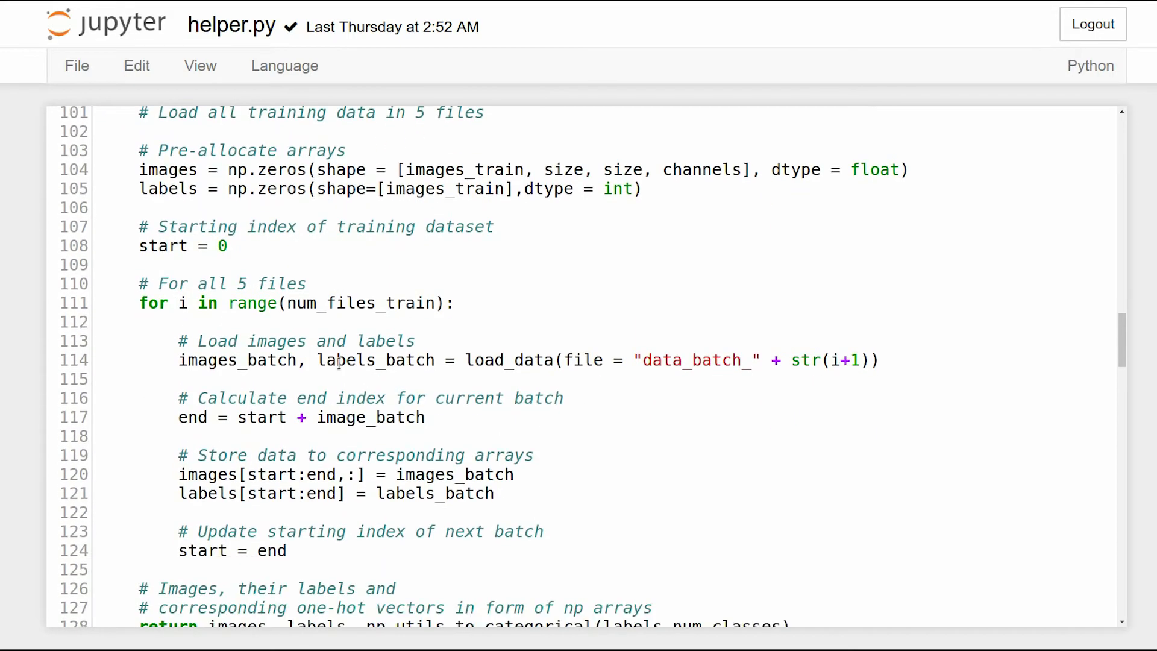
pyautogui.moveTo(318, 344)
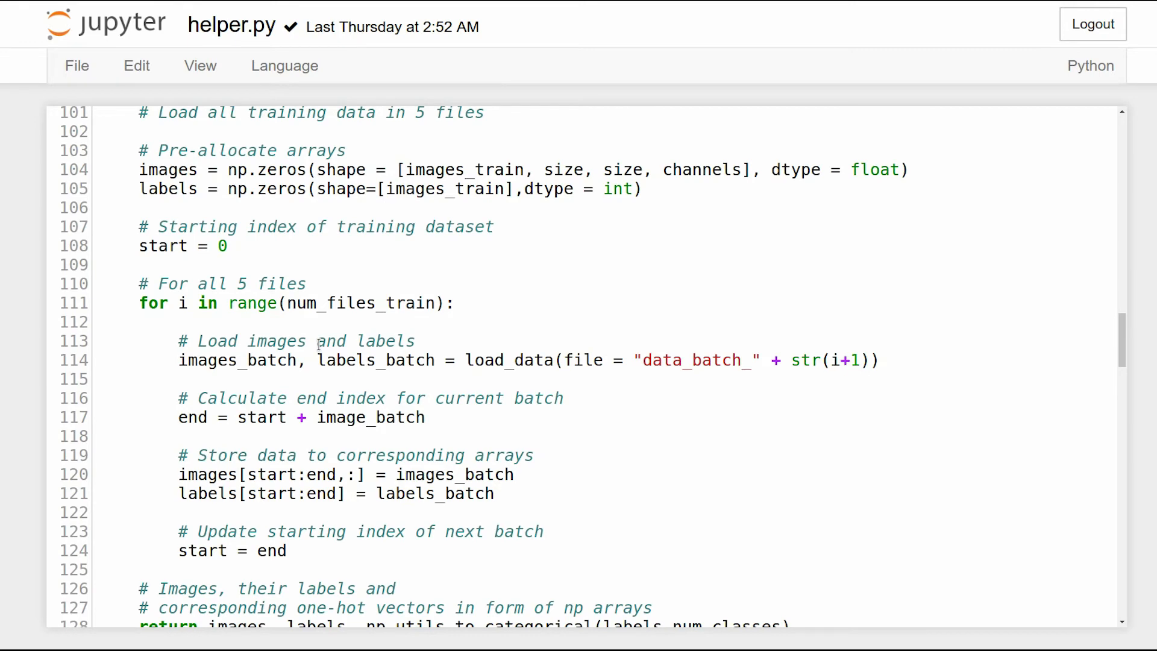
pyautogui.scroll(-3)
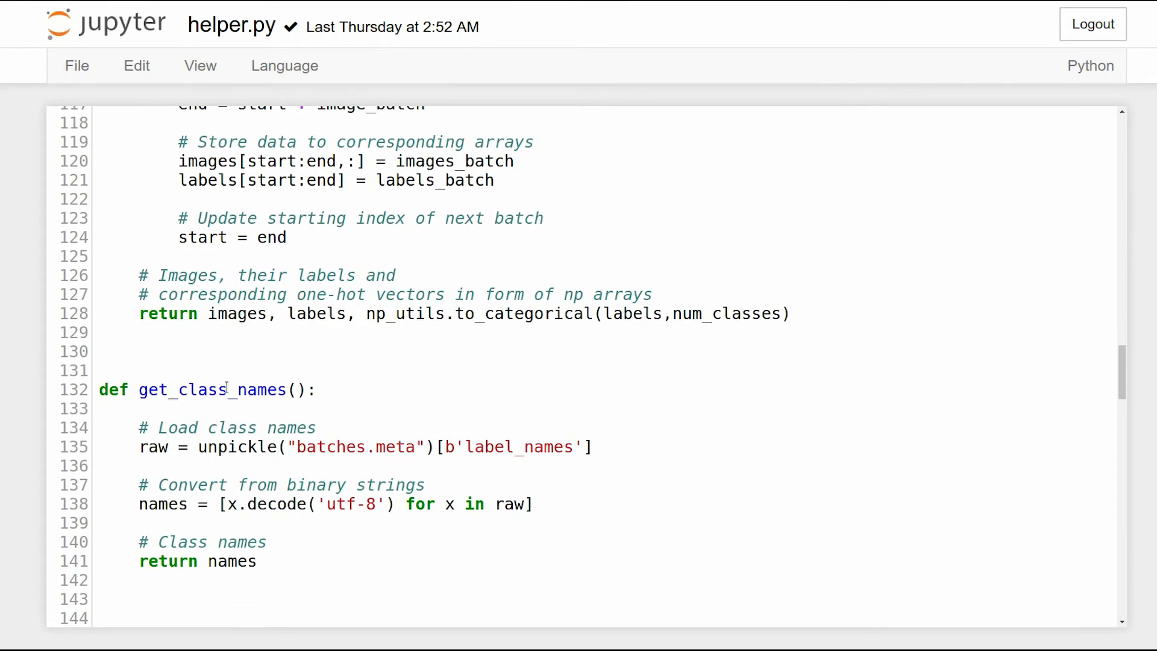
pyautogui.scroll(-3)
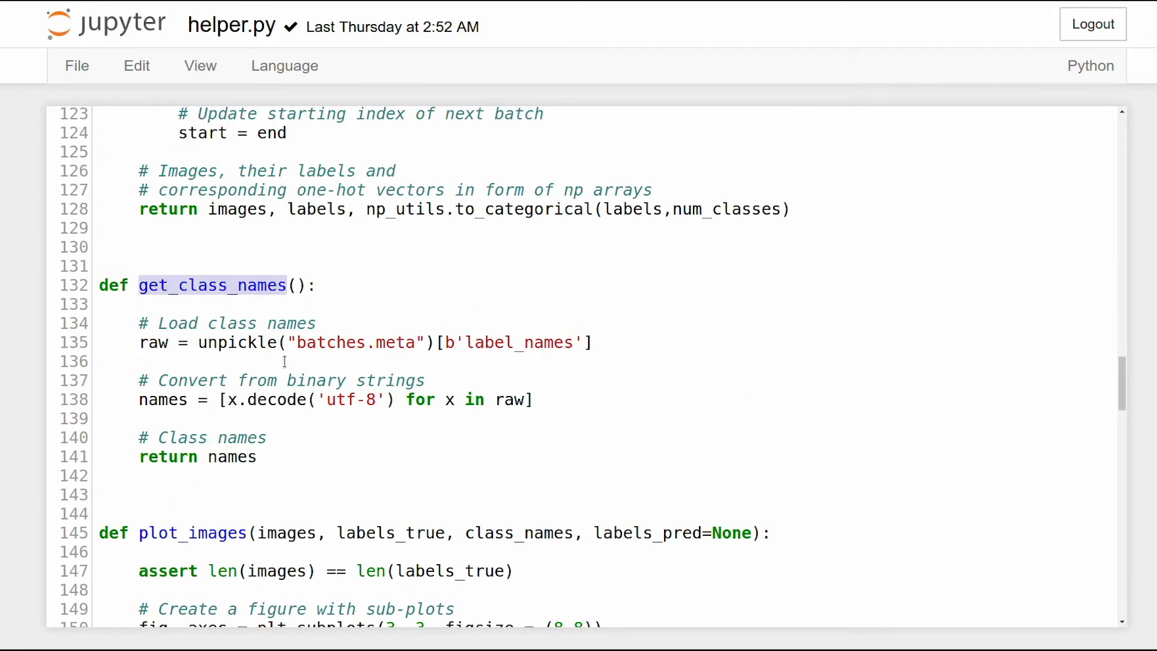
pyautogui.scroll(-3)
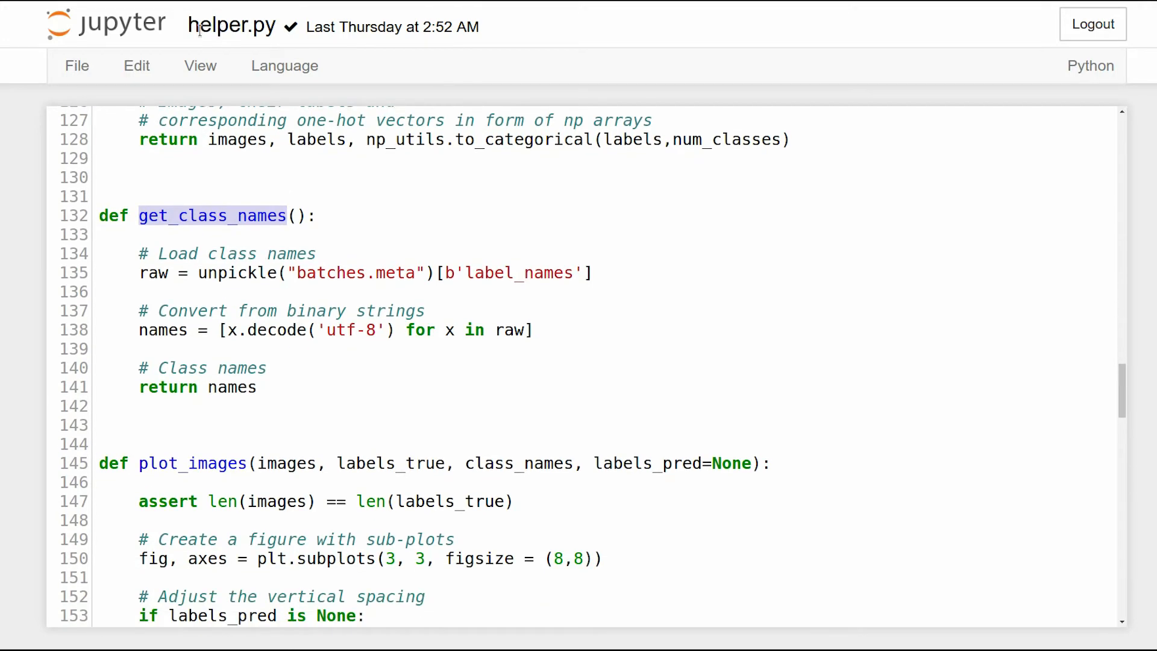
# Cancel the Rename File dialog for helper.py, keeping its name unchanged
pyautogui.click(233, 26)
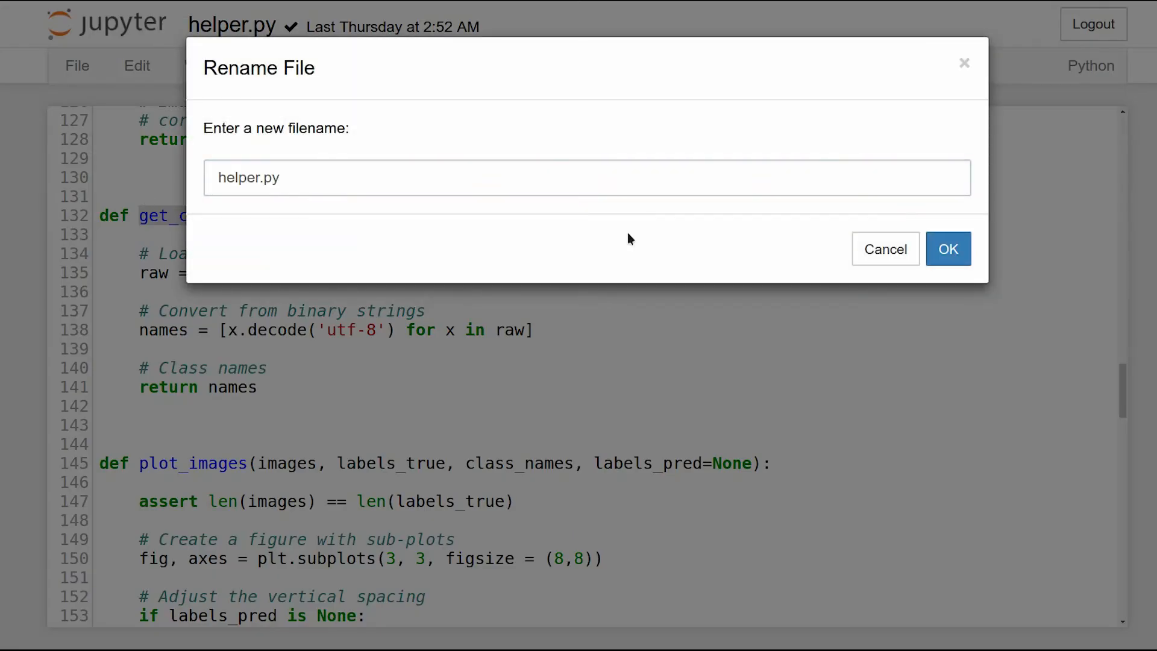
pyautogui.click(885, 248)
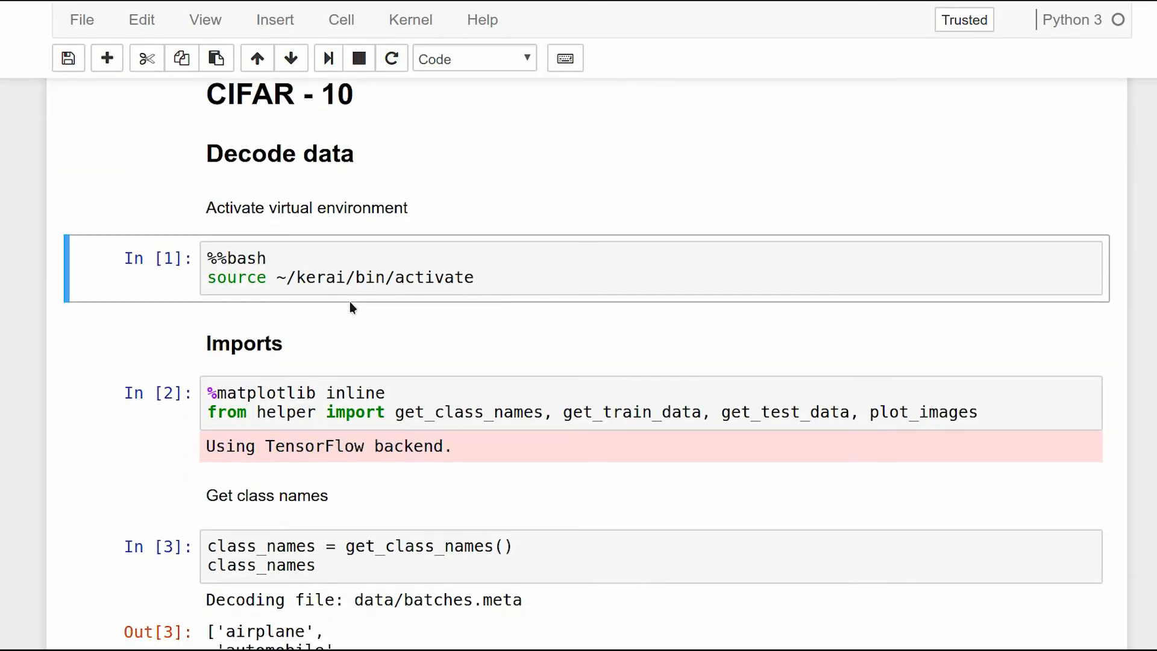
pyautogui.click(276, 258)
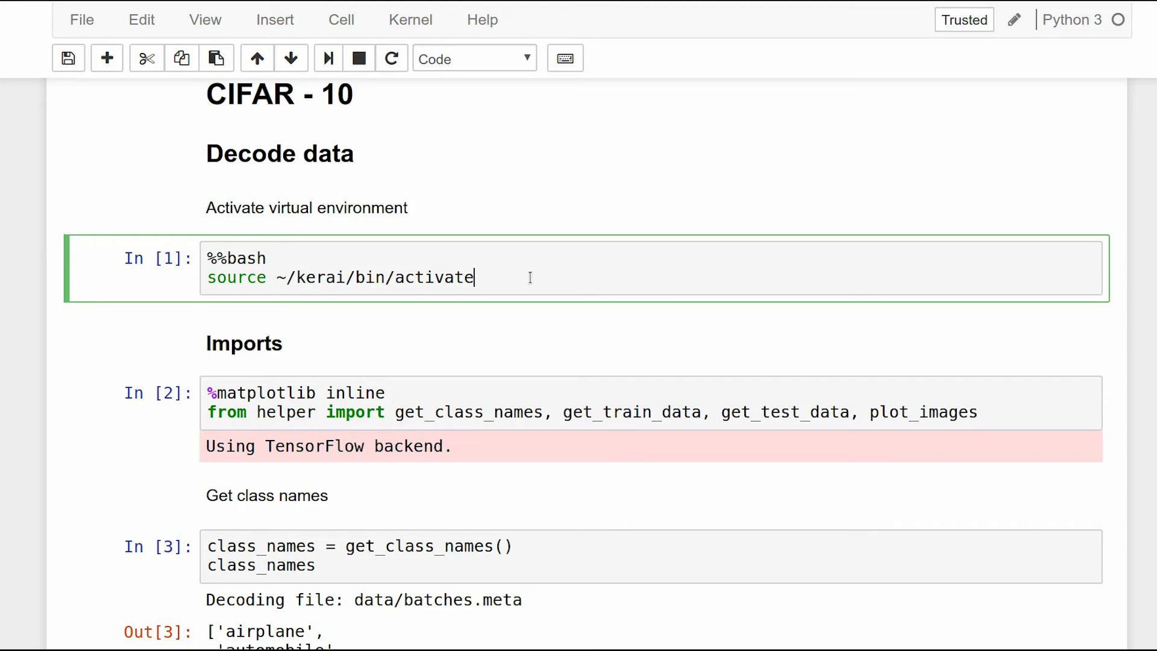
pyautogui.scroll(-3)
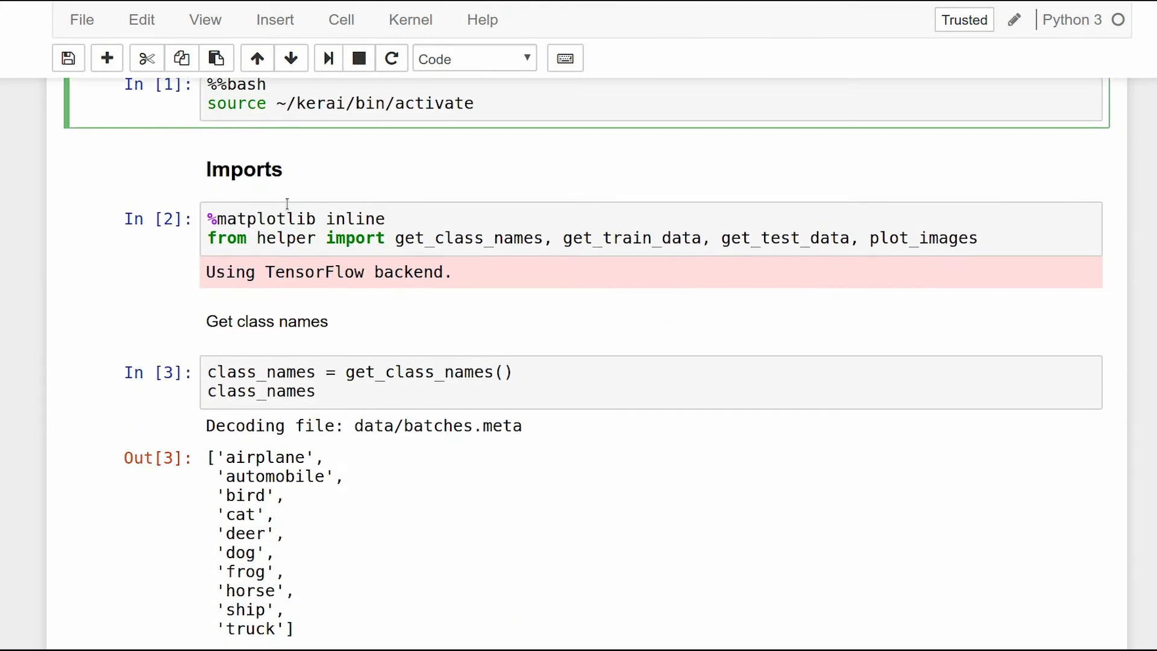
pyautogui.click(438, 237)
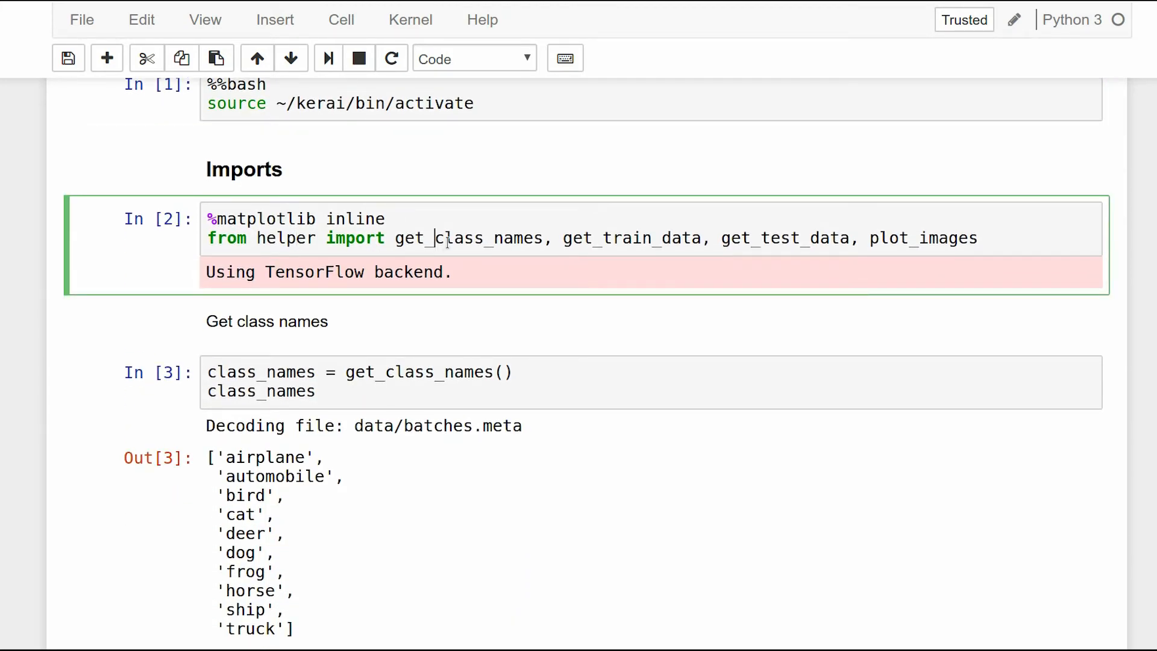
pyautogui.doubleClick(462, 237)
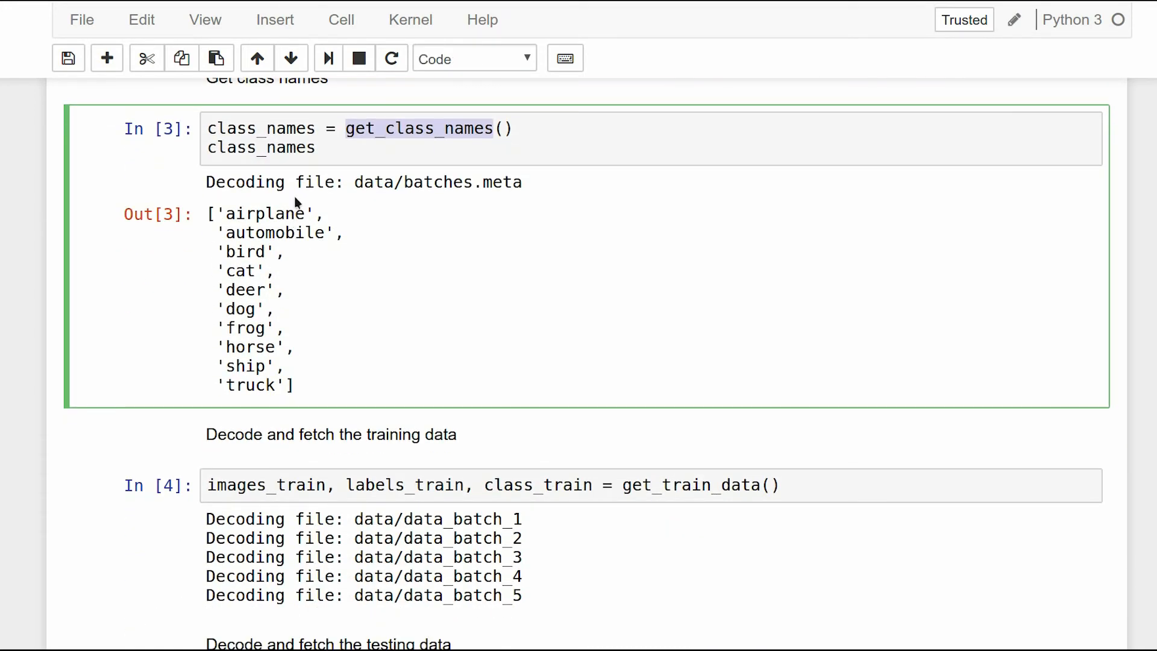
pyautogui.moveTo(265, 252)
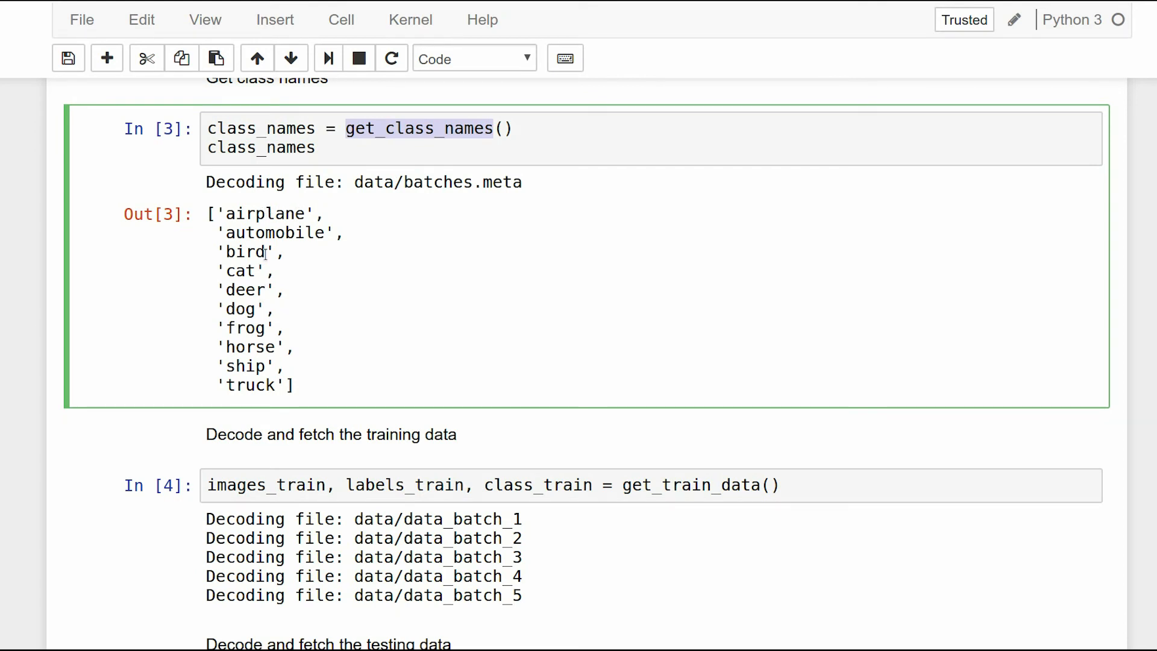
pyautogui.moveTo(242, 289)
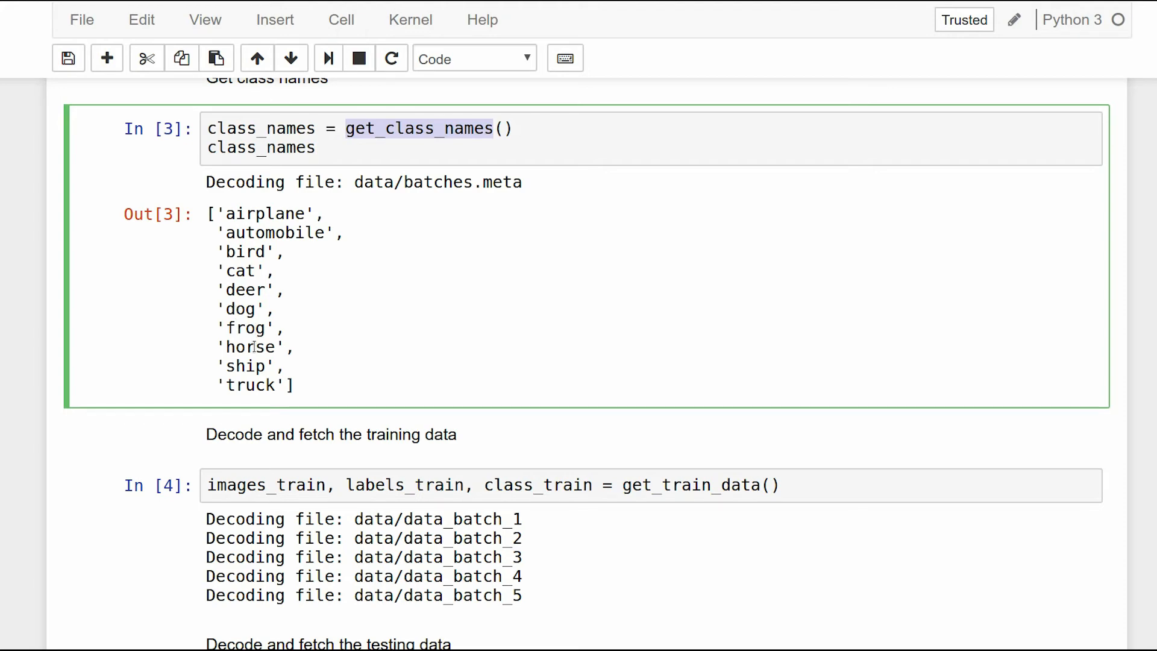
pyautogui.scroll(-3)
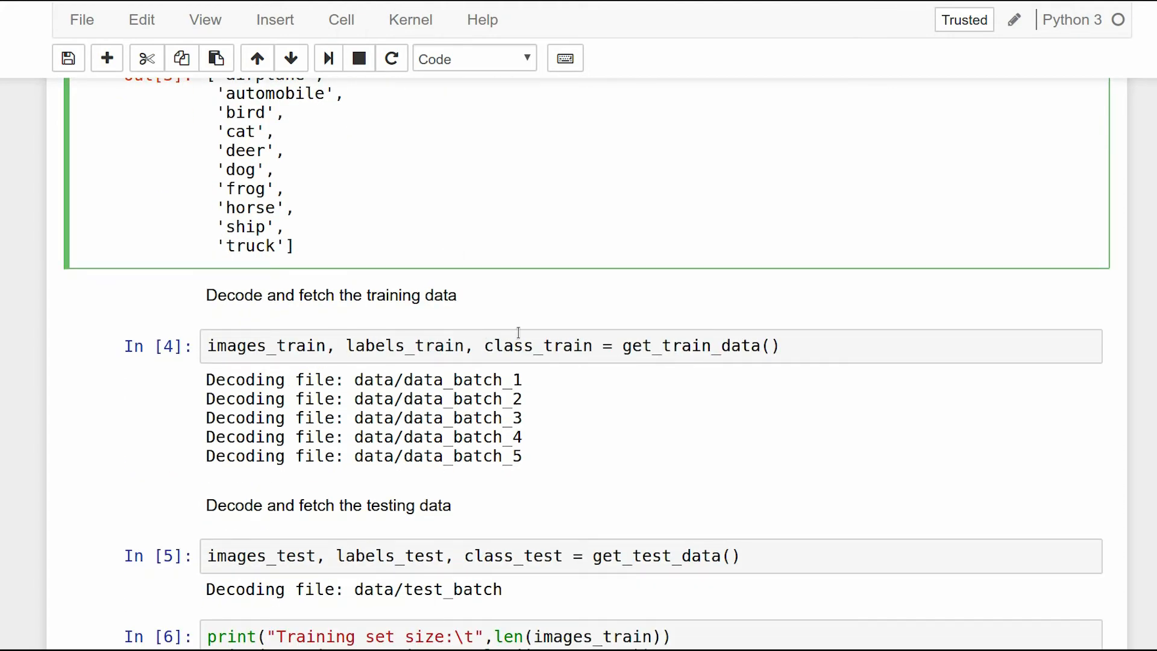
pyautogui.doubleClick(665, 346)
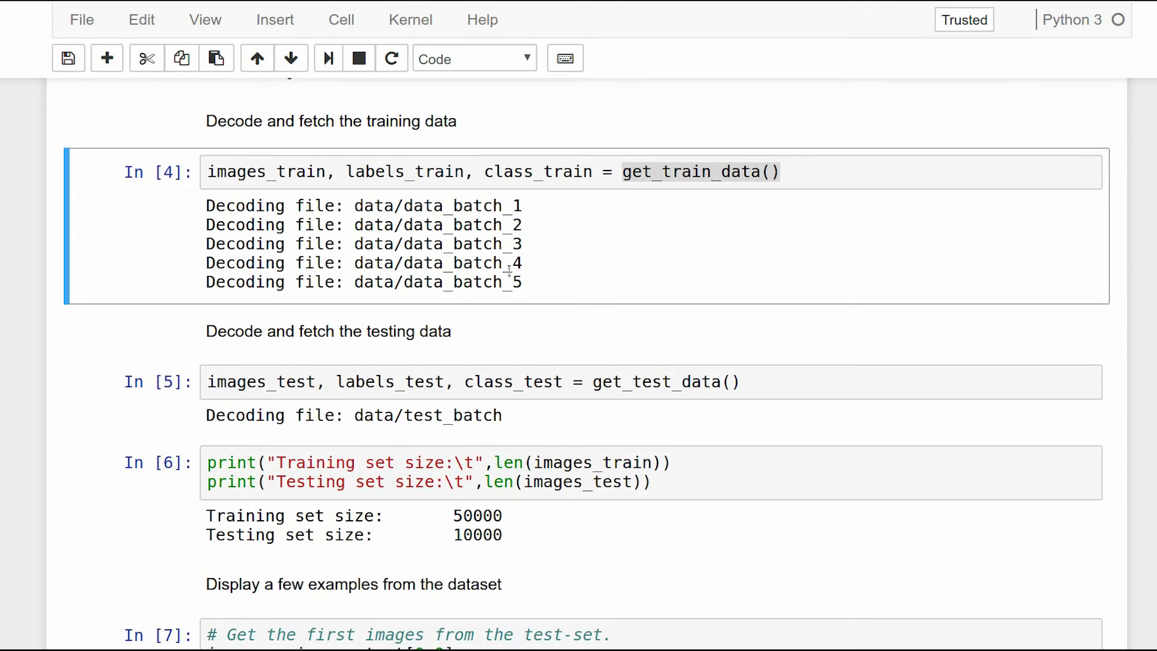
pyautogui.scroll(-3)
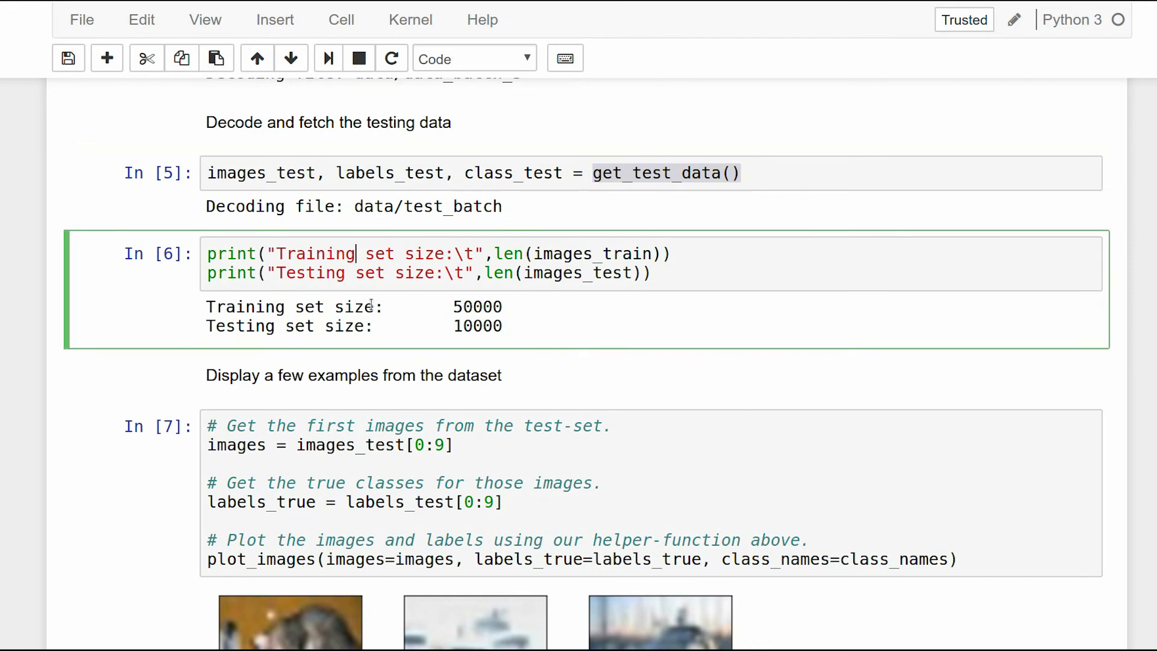
pyautogui.moveTo(206, 306); pyautogui.dragTo(504, 326)
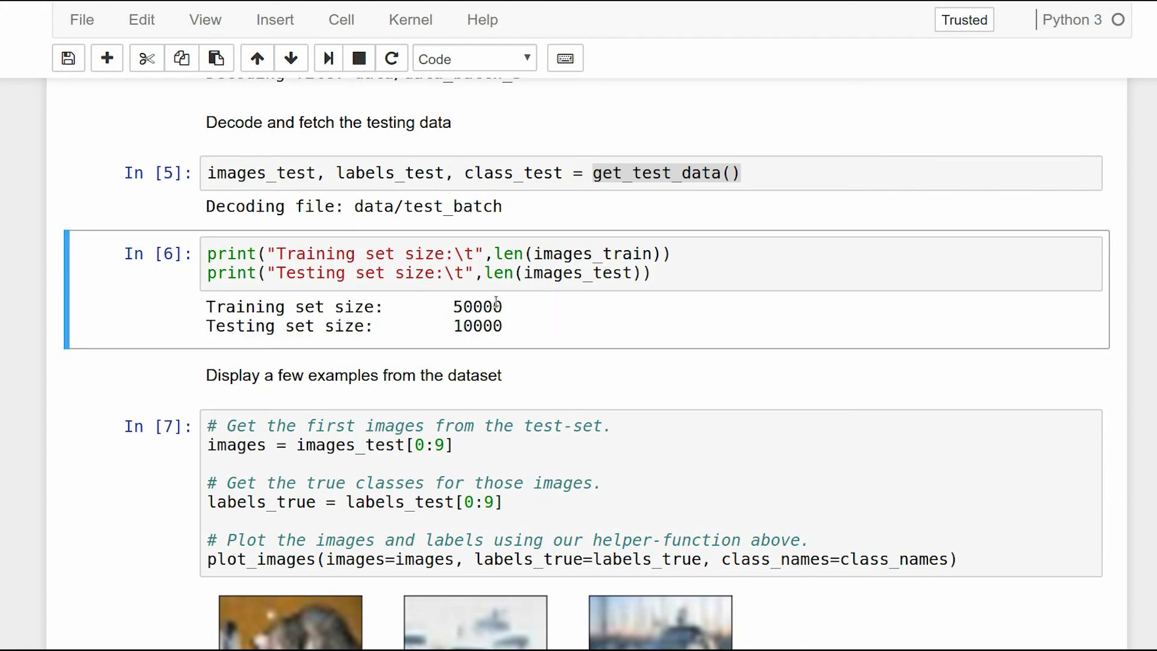
pyautogui.moveTo(482, 347)
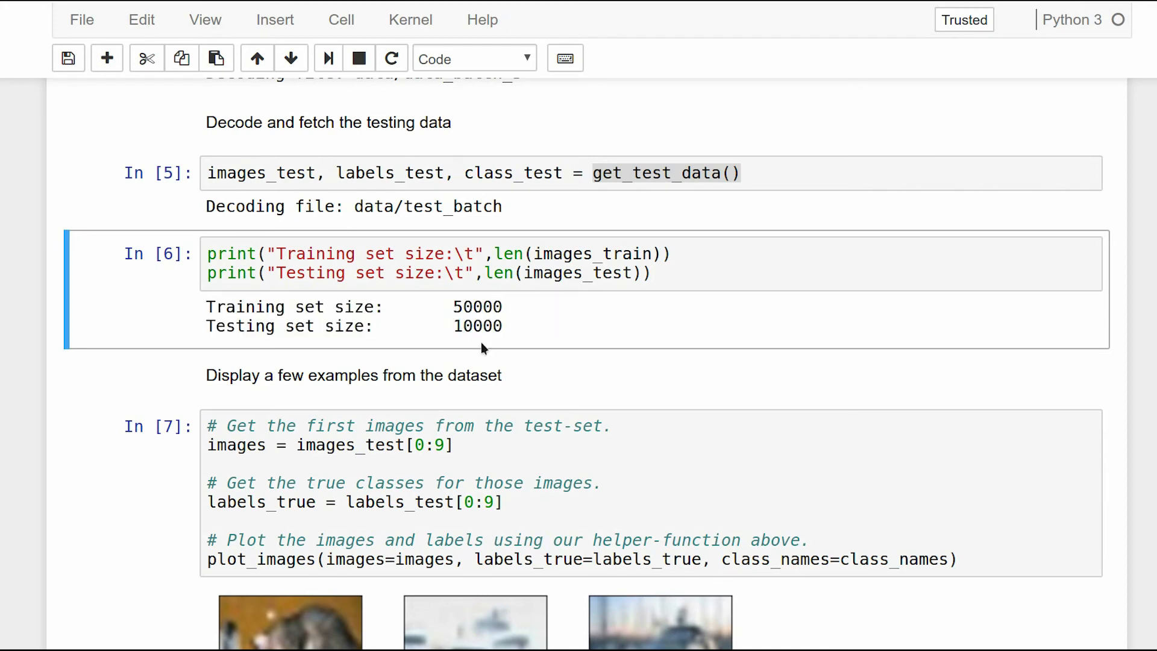
pyautogui.scroll(-3)
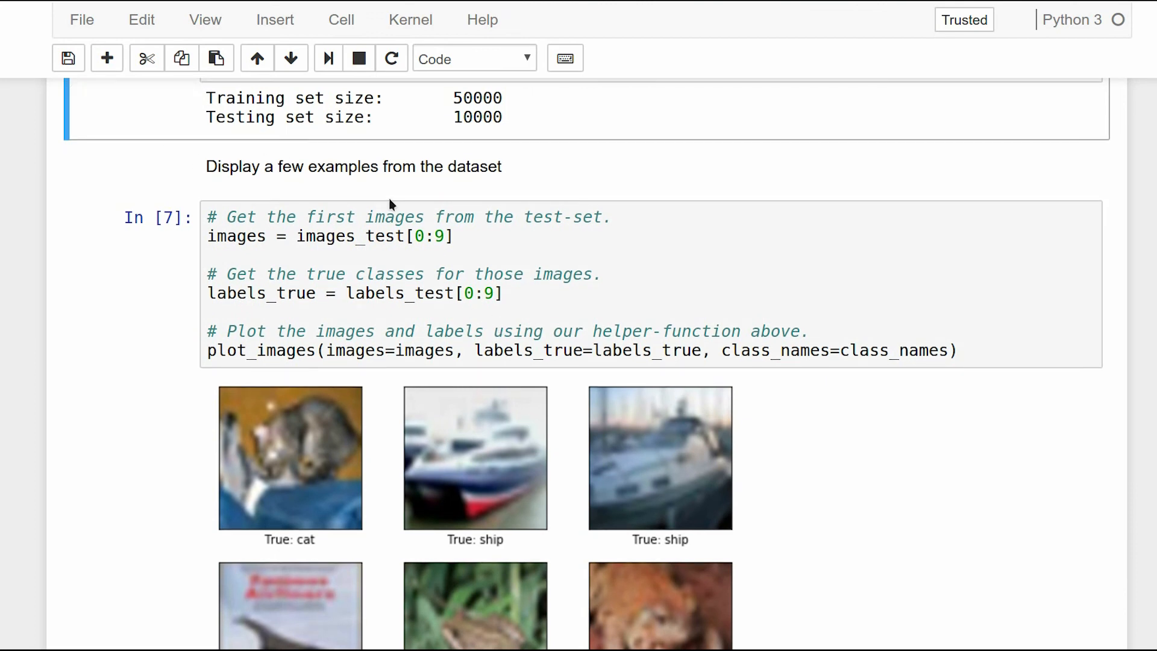
pyautogui.scroll(-3)
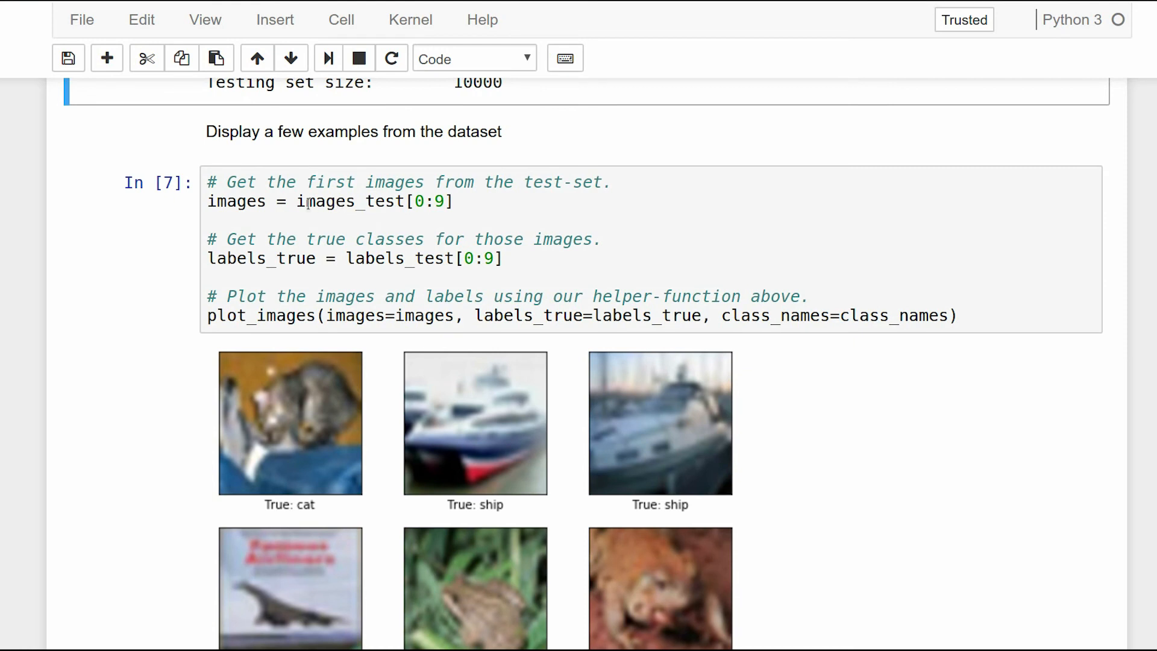
pyautogui.doubleClick(346, 201)
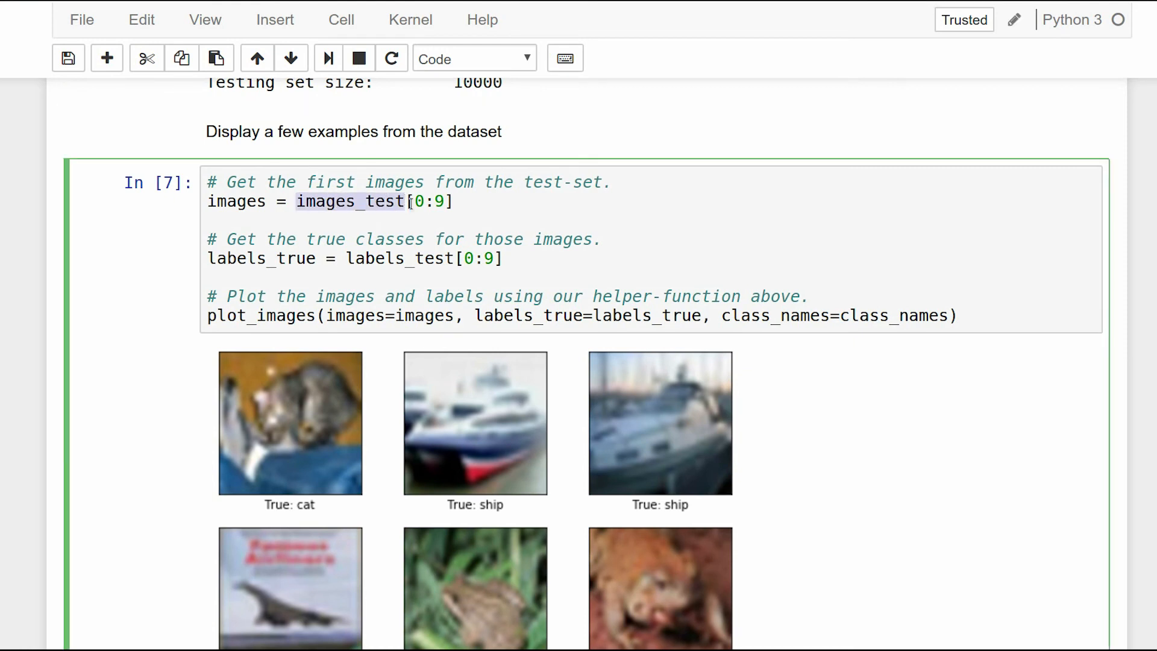
pyautogui.doubleClick(398, 258)
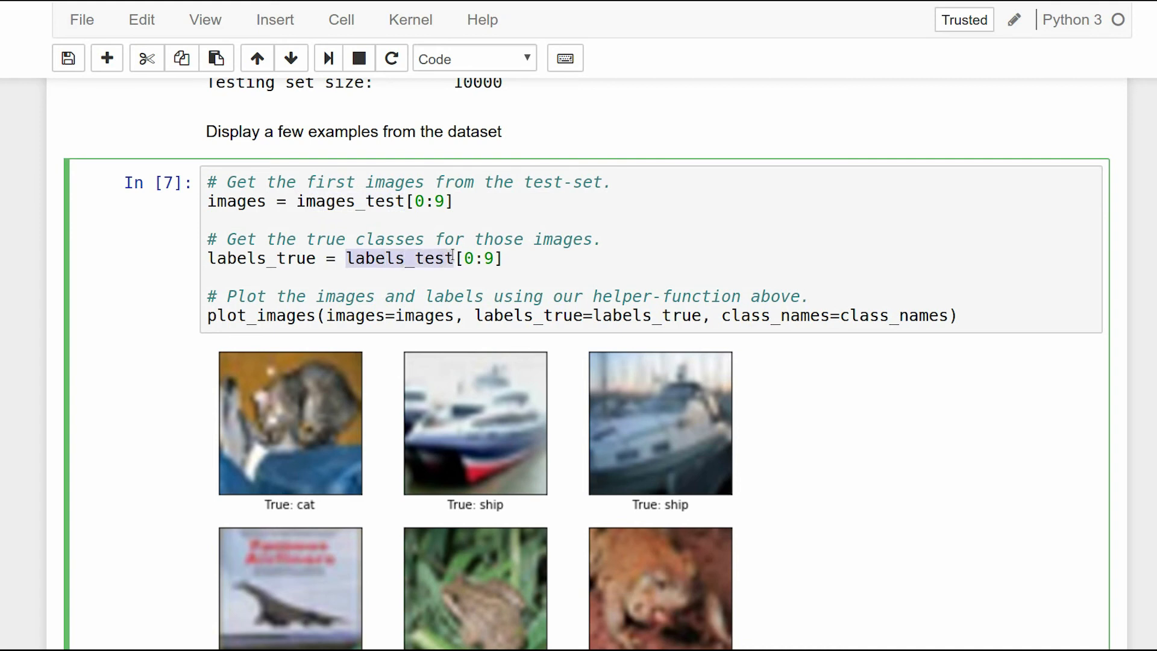
pyautogui.scroll(-3)
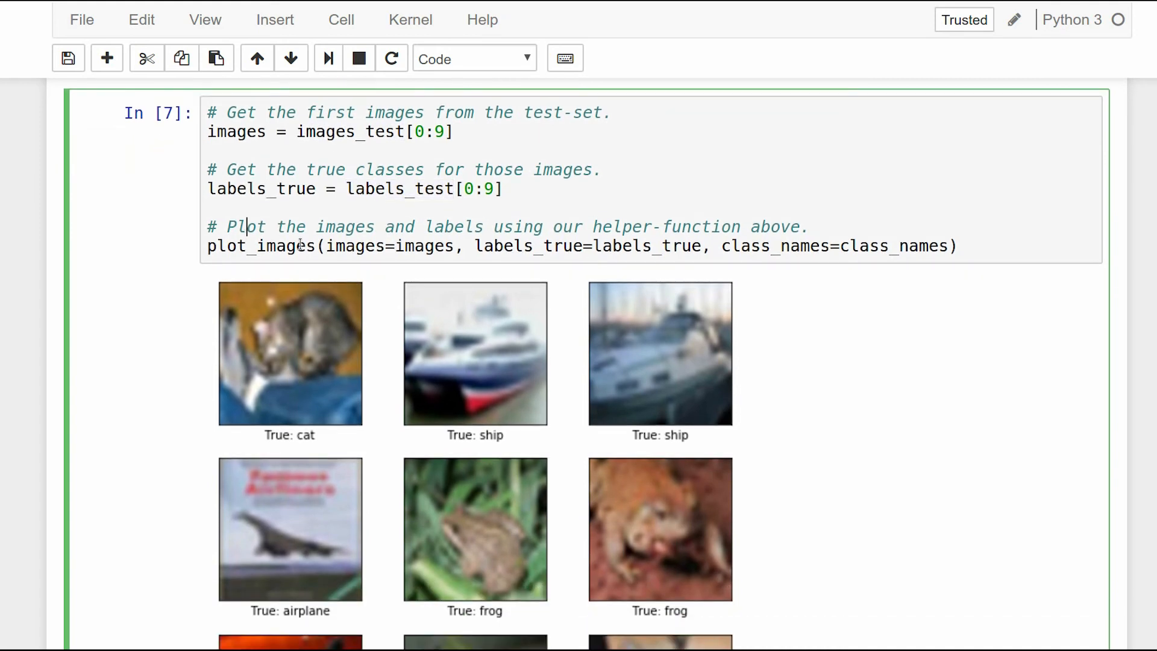
pyautogui.scroll(-3)
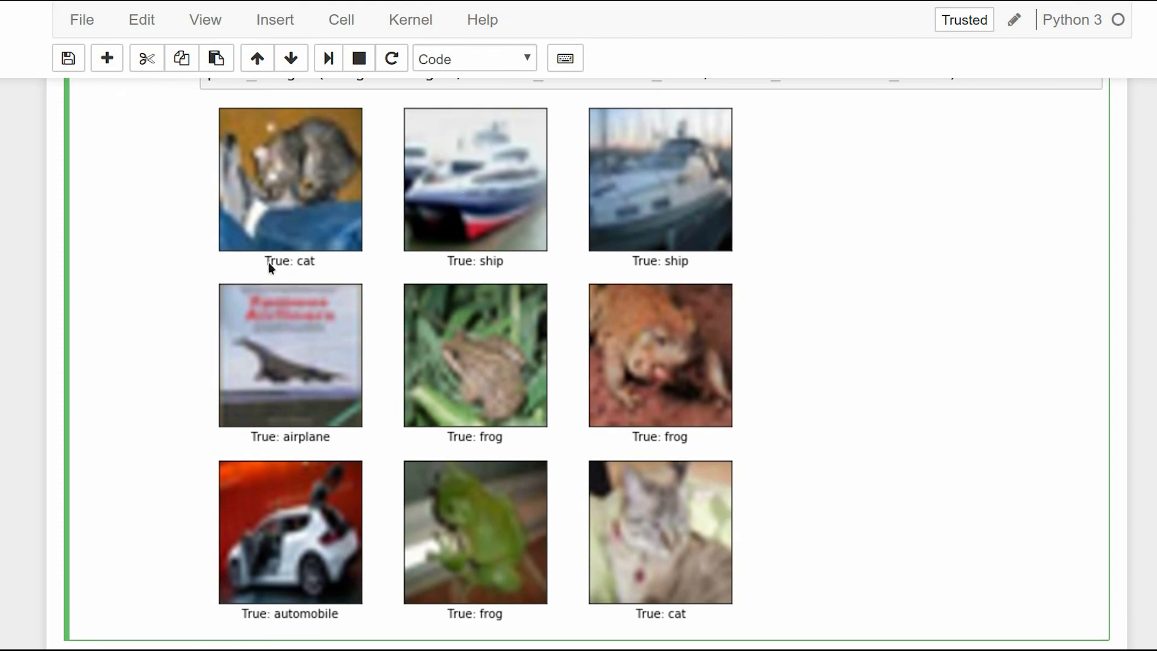
pyautogui.moveTo(323, 274)
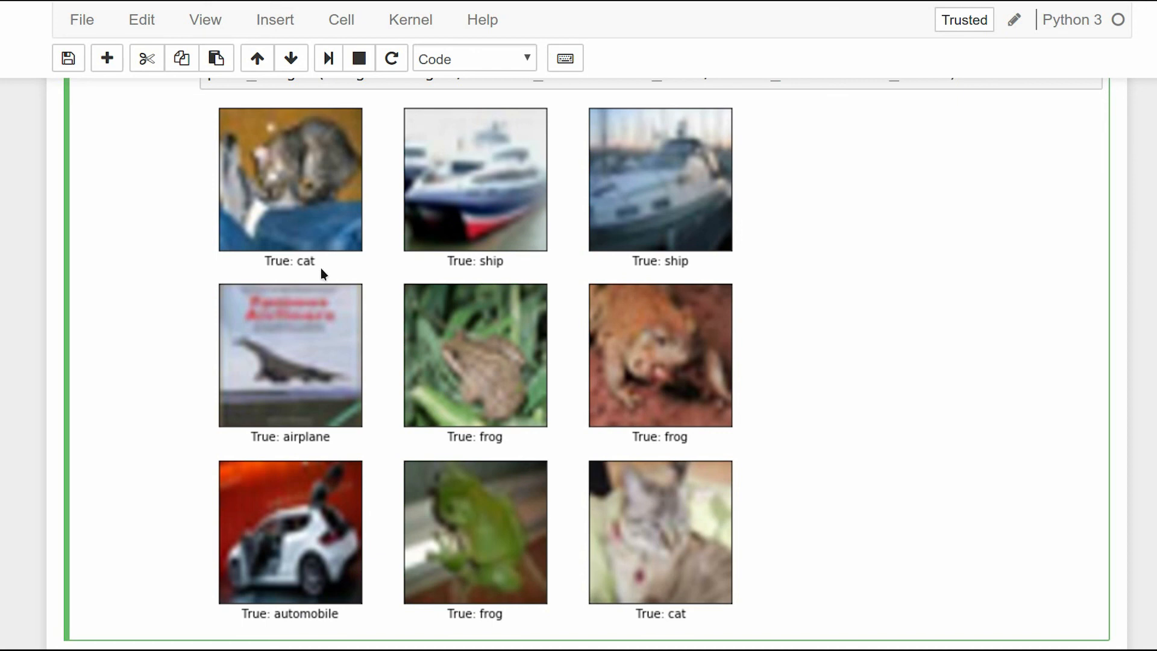